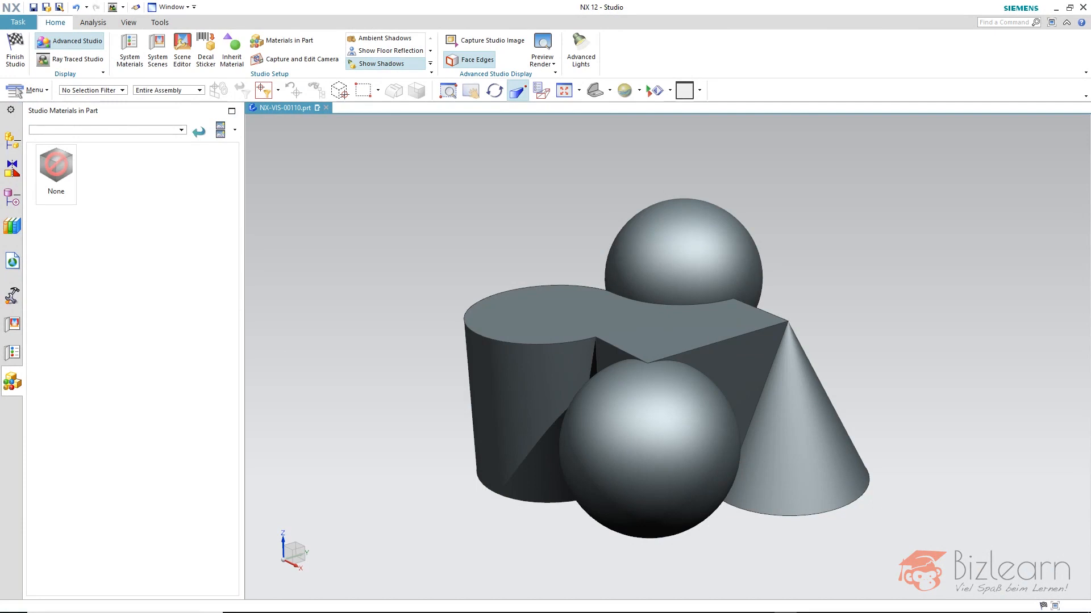
mouse_move(600, 339)
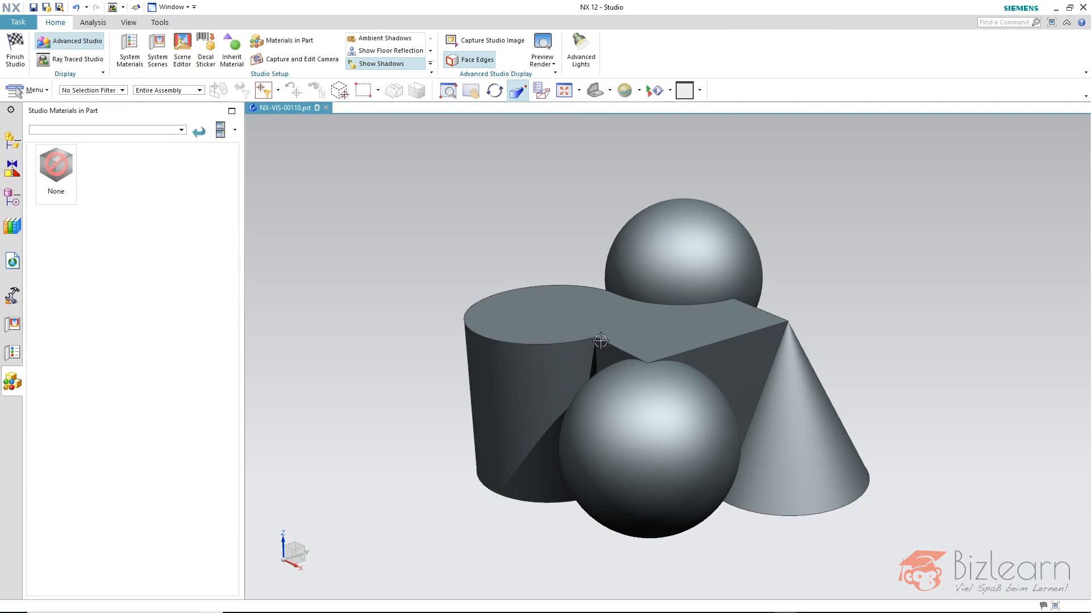
mouse_move(12, 353)
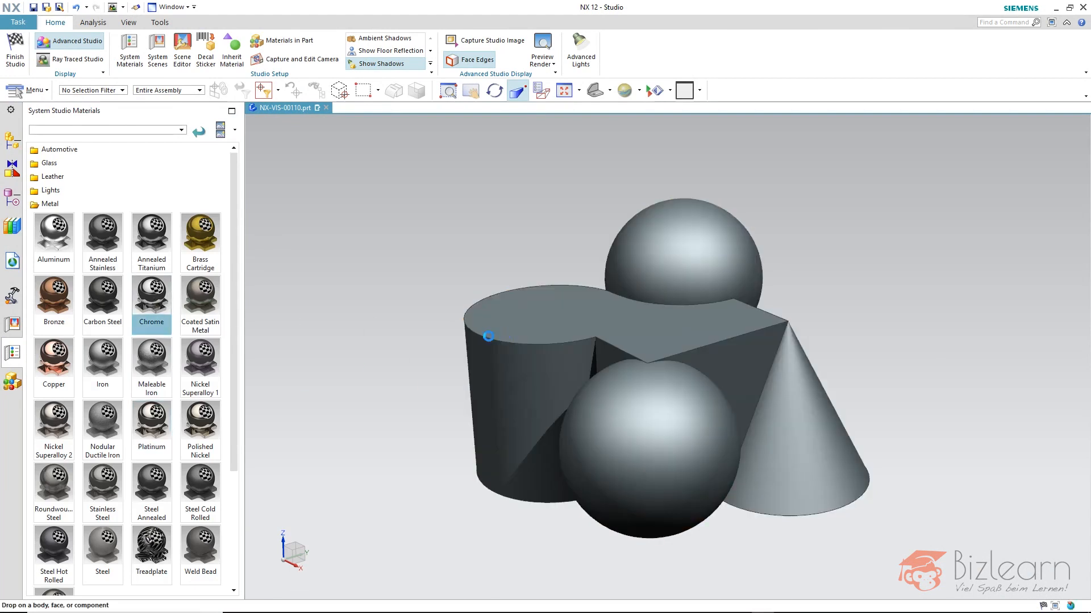
mouse_move(395, 357)
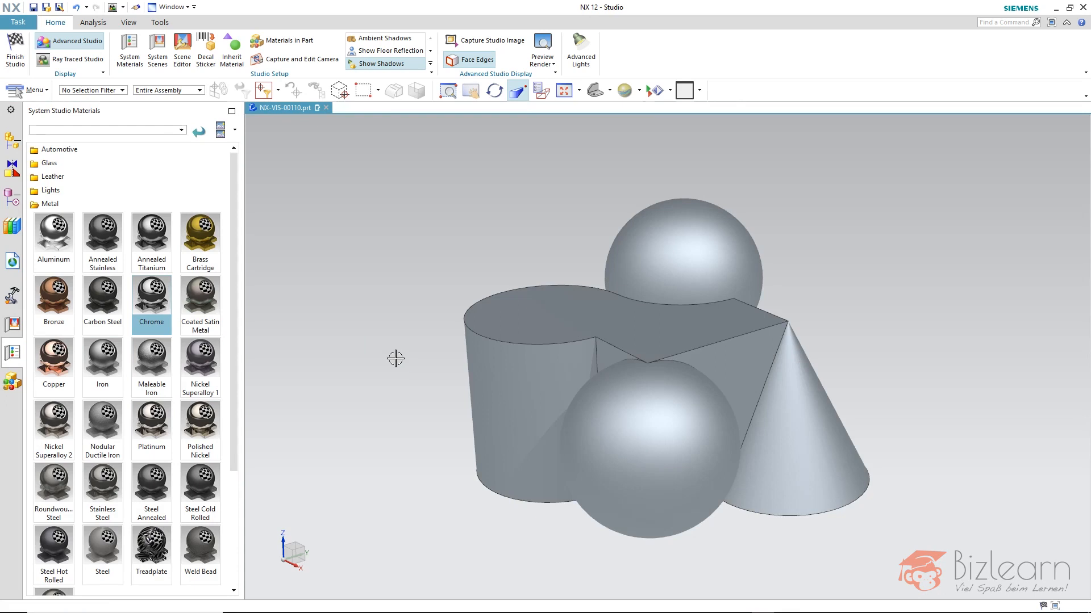
mouse_move(543, 49)
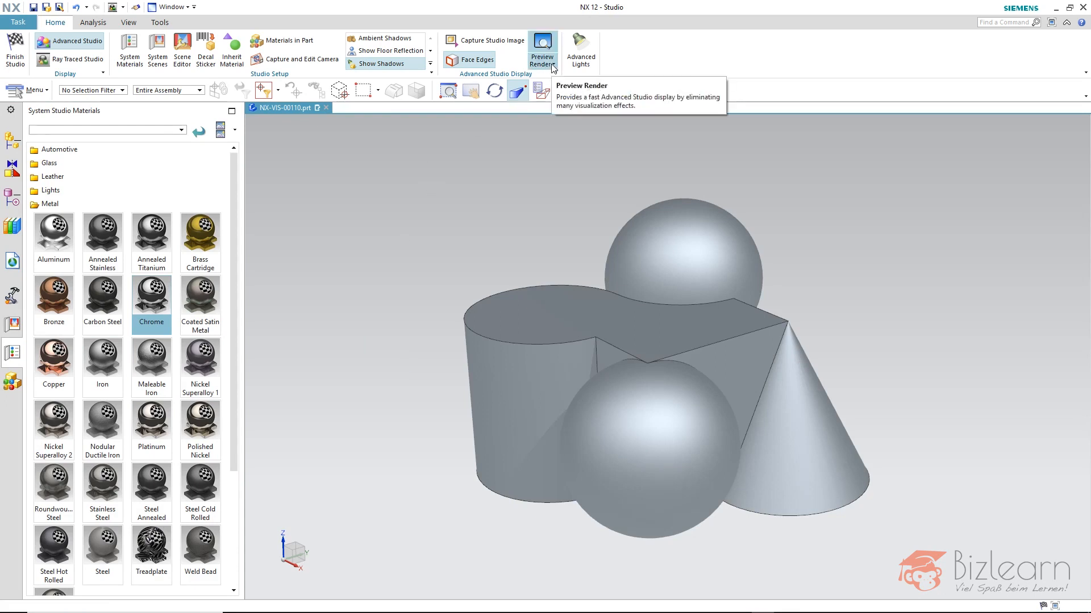
mouse_move(151, 296)
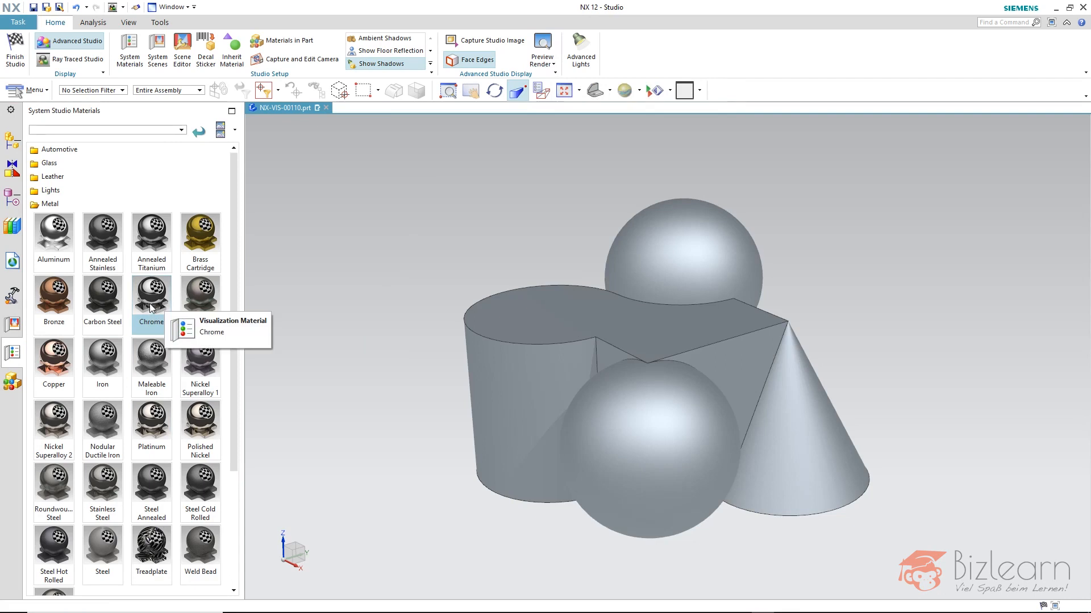
mouse_move(450, 261)
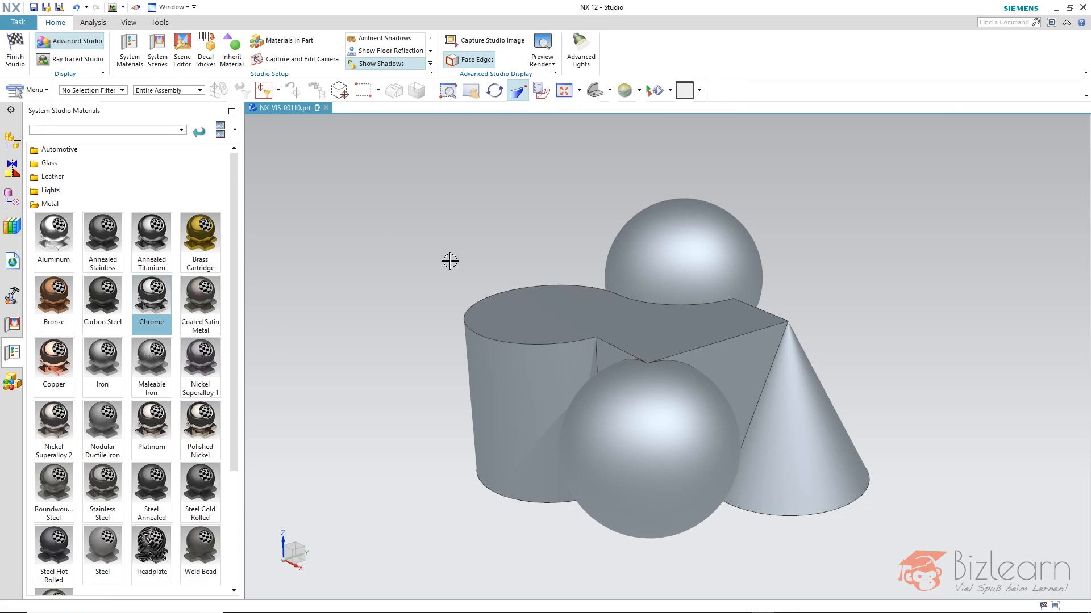
Step: Start a Ray Traced Studio rendering of the chrome primitive group
left_click(70, 60)
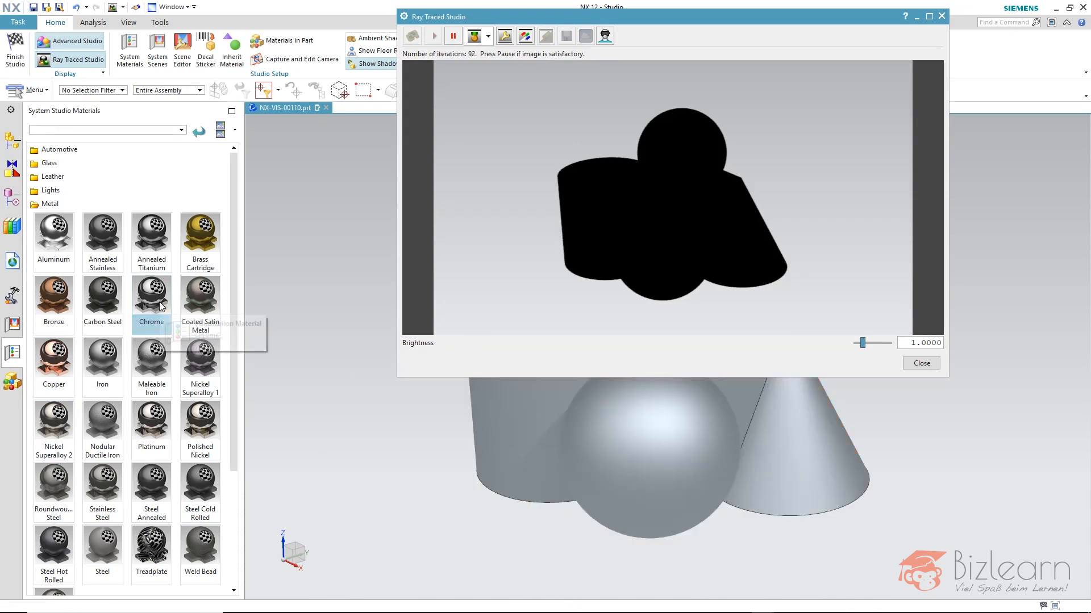
mouse_move(151, 294)
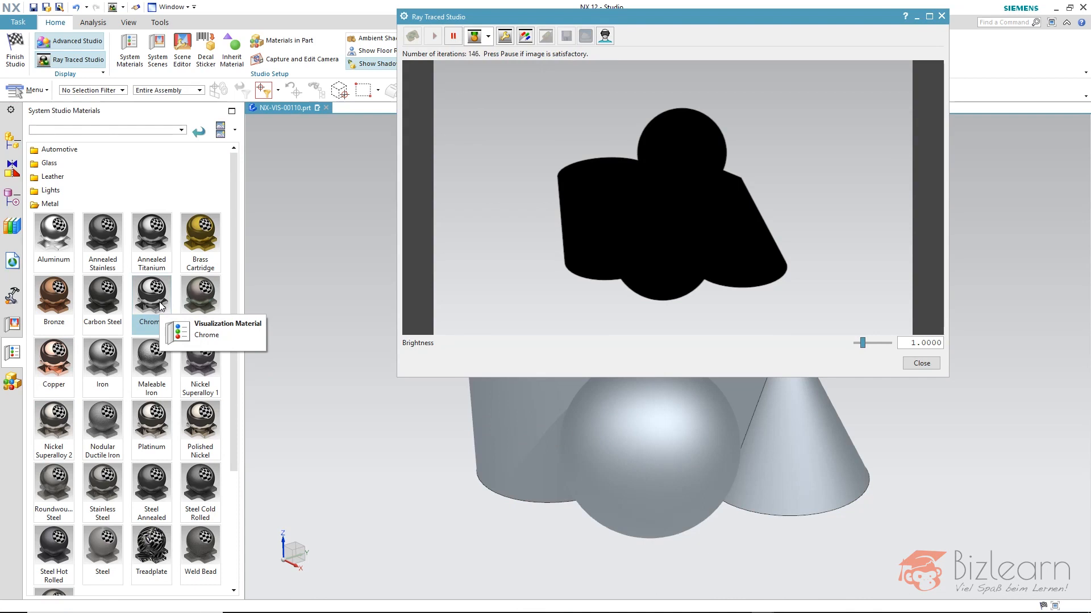
Step: Apply the Copper material from the Metal palette to the shapes during ray tracing
left_click(54, 362)
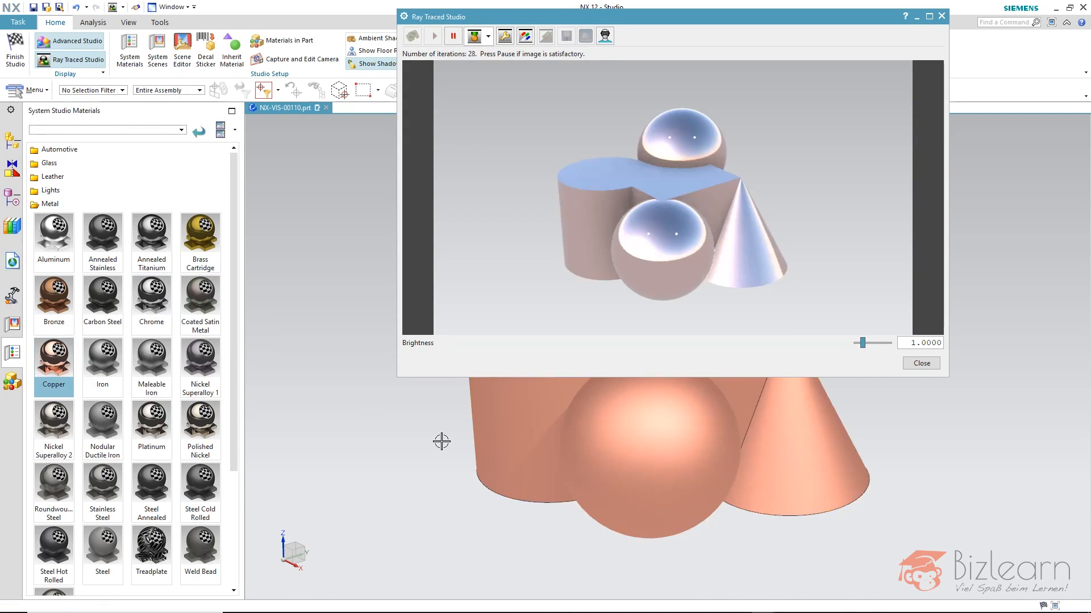
mouse_move(441, 194)
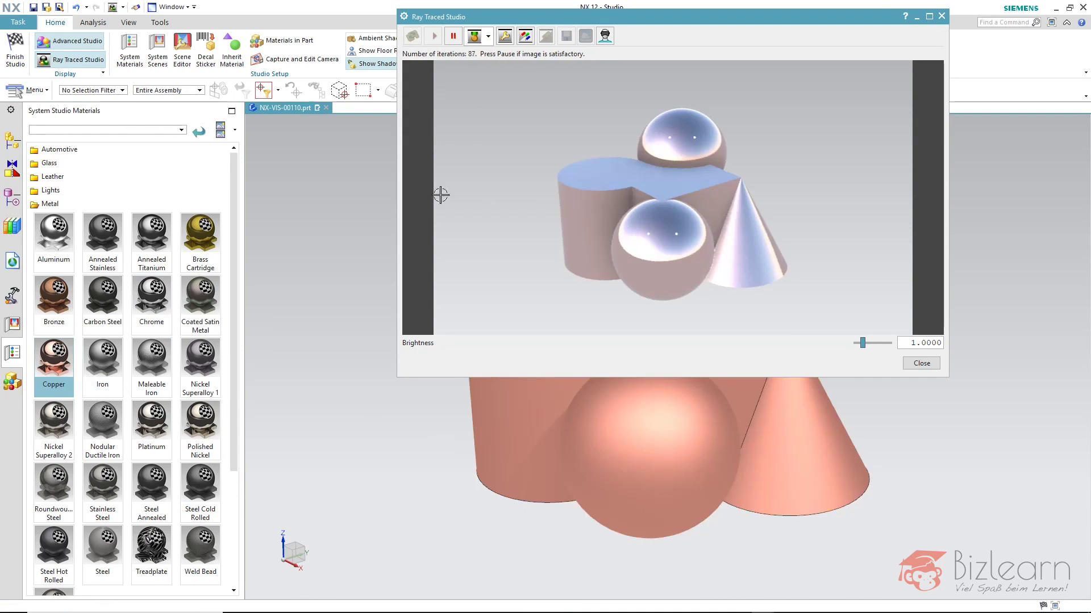
mouse_move(475, 35)
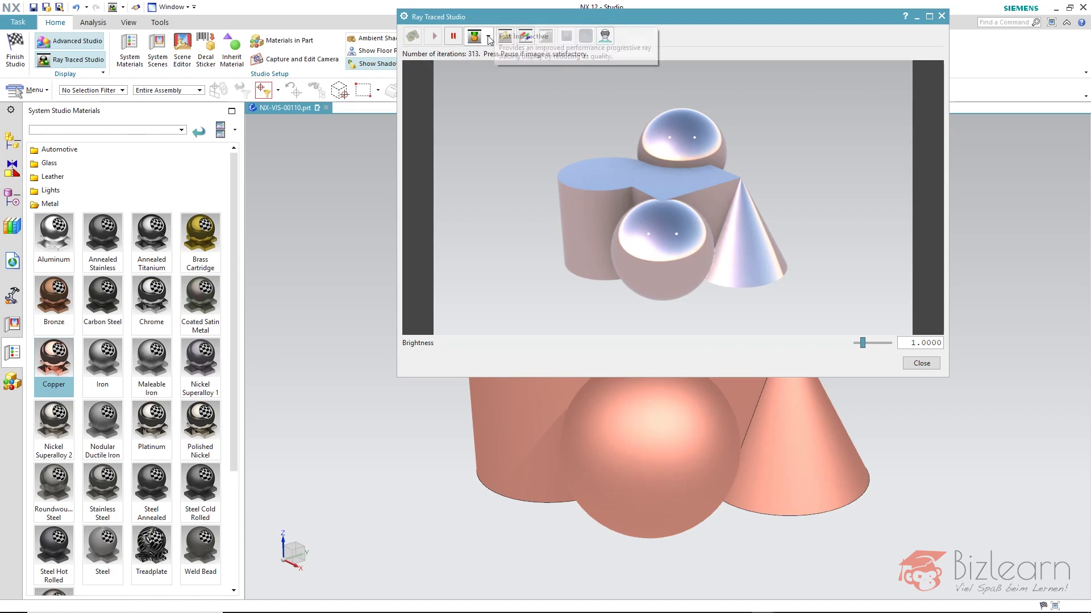
Step: Switch the Ray Traced Studio display mode to Photoreal quality
left_click(487, 37)
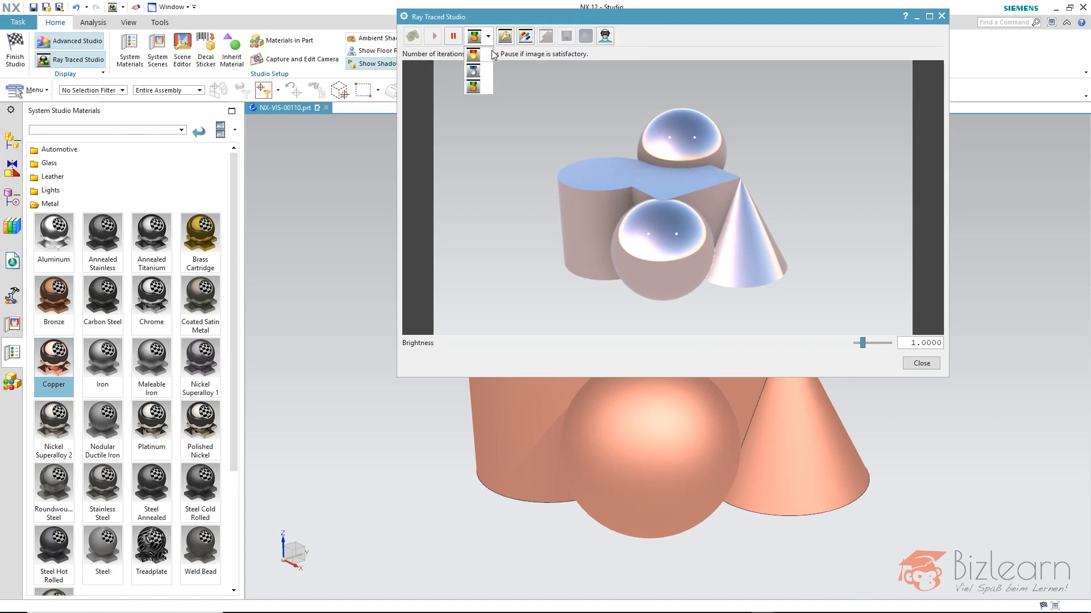
mouse_move(472, 54)
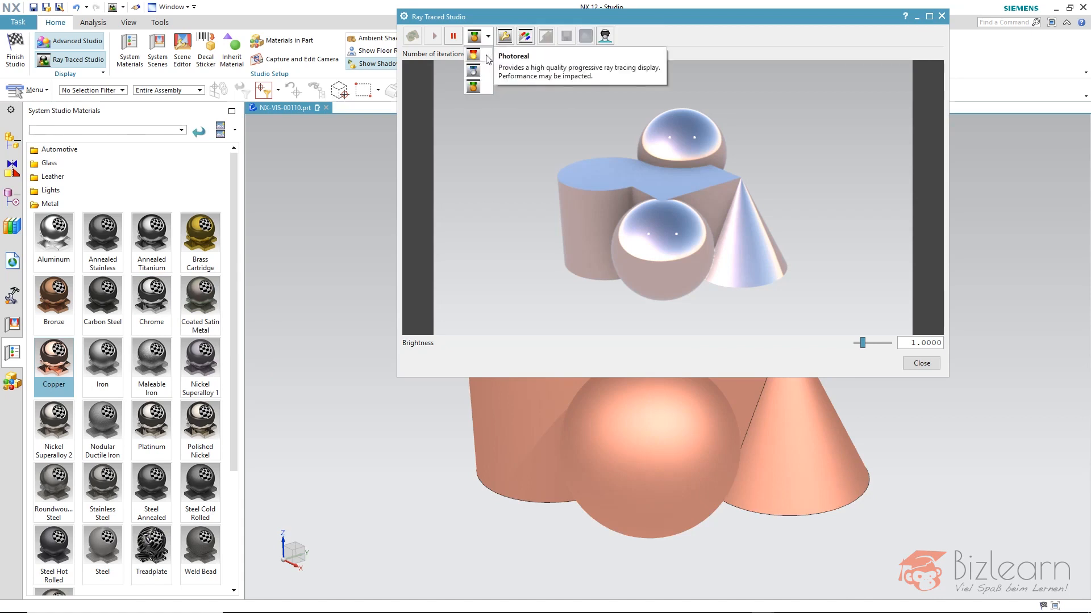
left_click(474, 35)
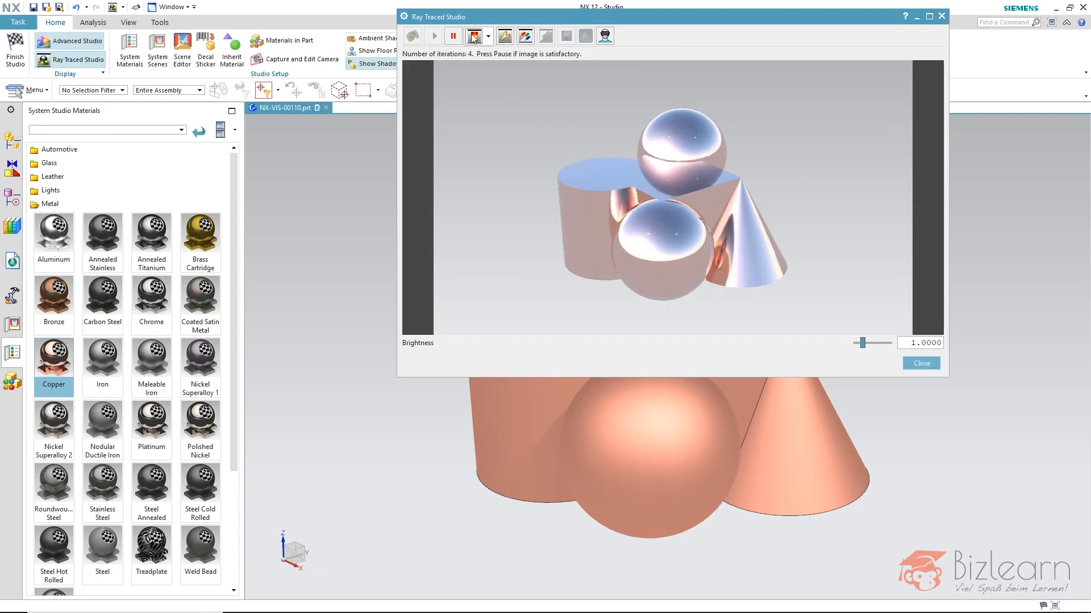
mouse_move(472, 37)
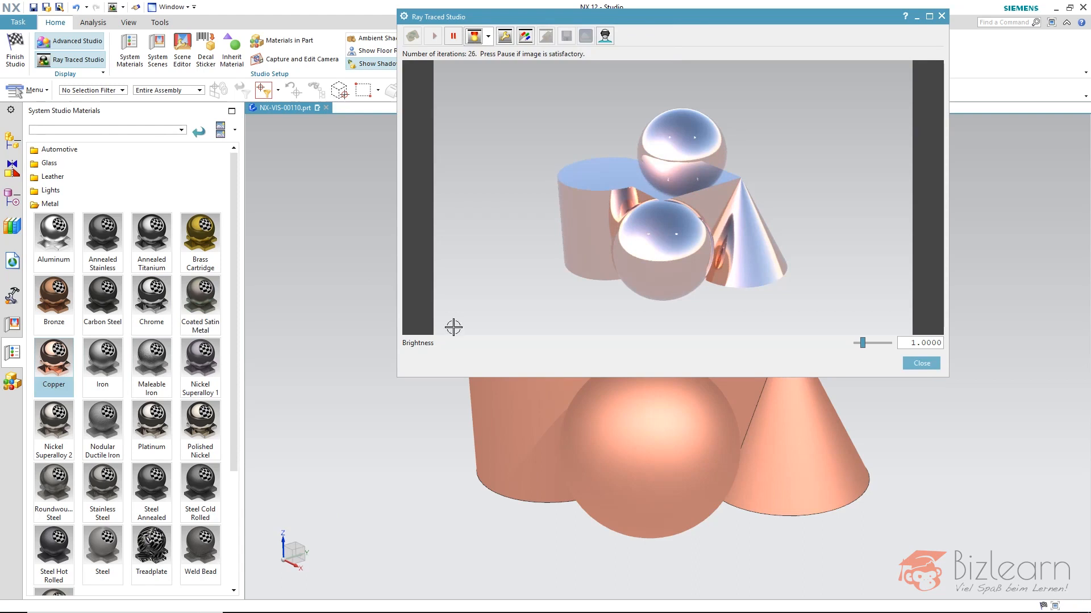
mouse_move(538, 319)
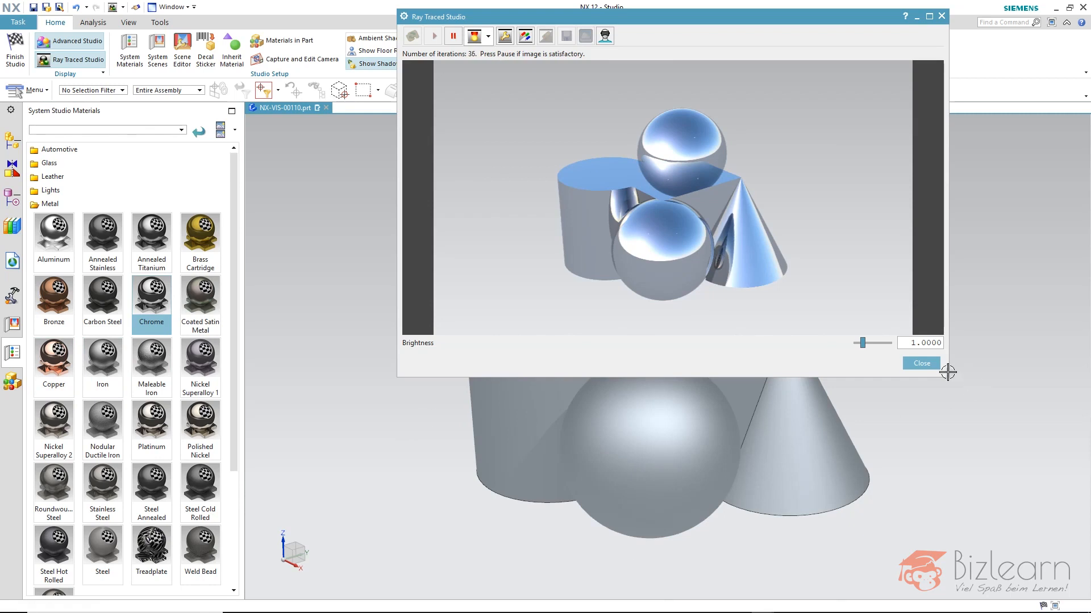
Step: Close Ray Traced Studio and set the Advanced Studio display to Full Render
left_click(919, 363)
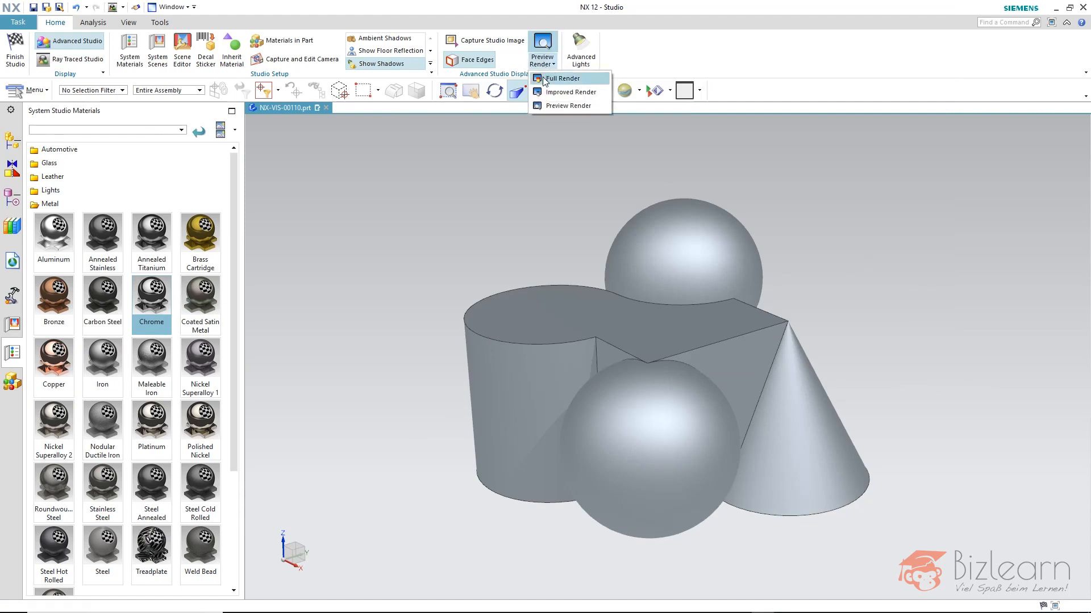
left_click(565, 78)
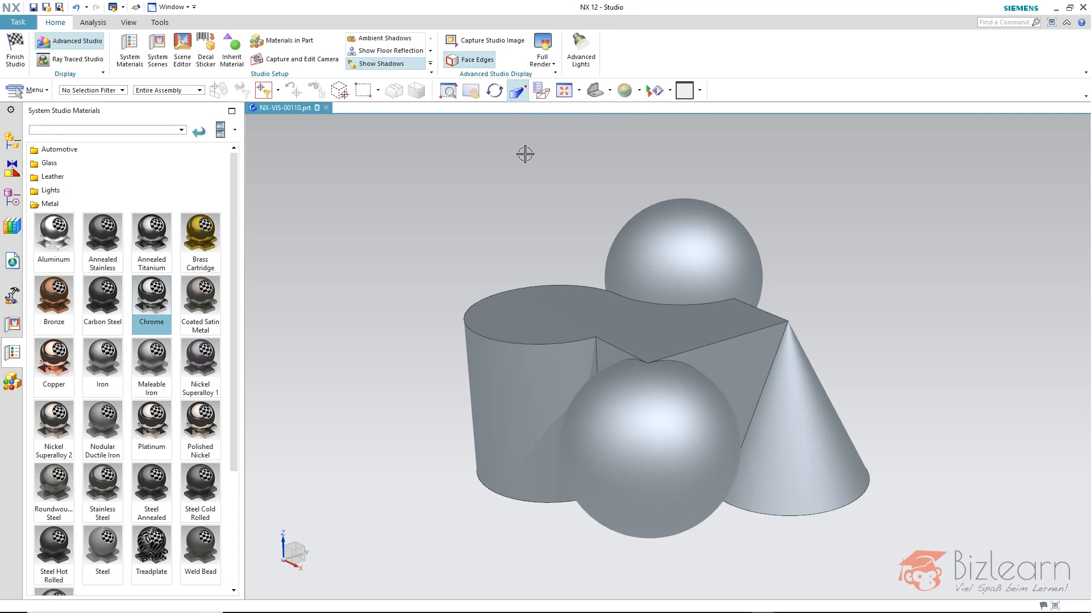
mouse_move(537, 164)
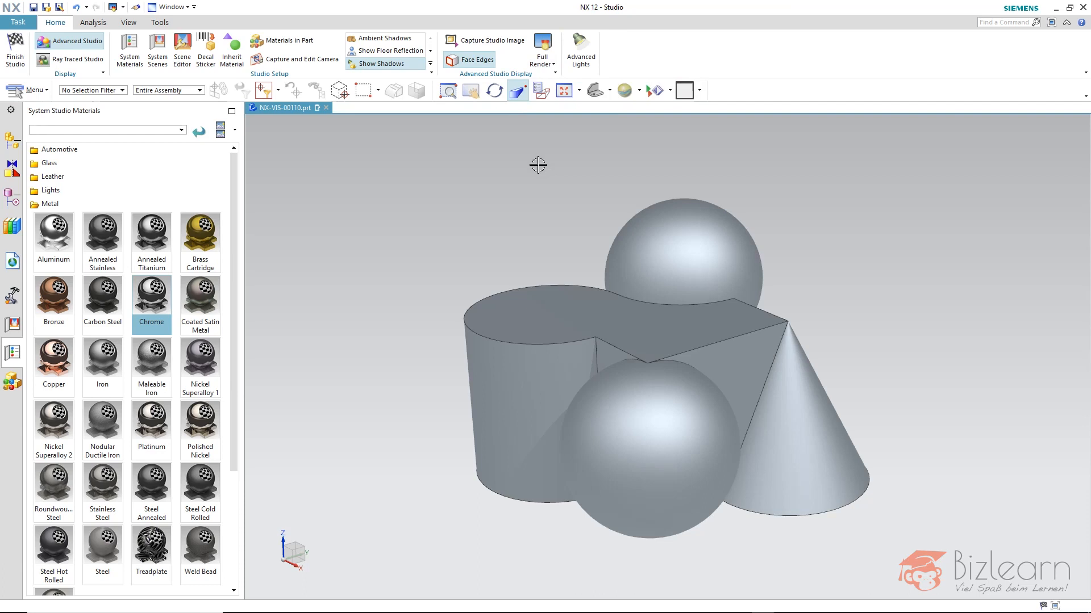
Step: In Scene Editor's Environment settings, enable real-time image-based lighting with woods_1024.hdr
left_click(182, 45)
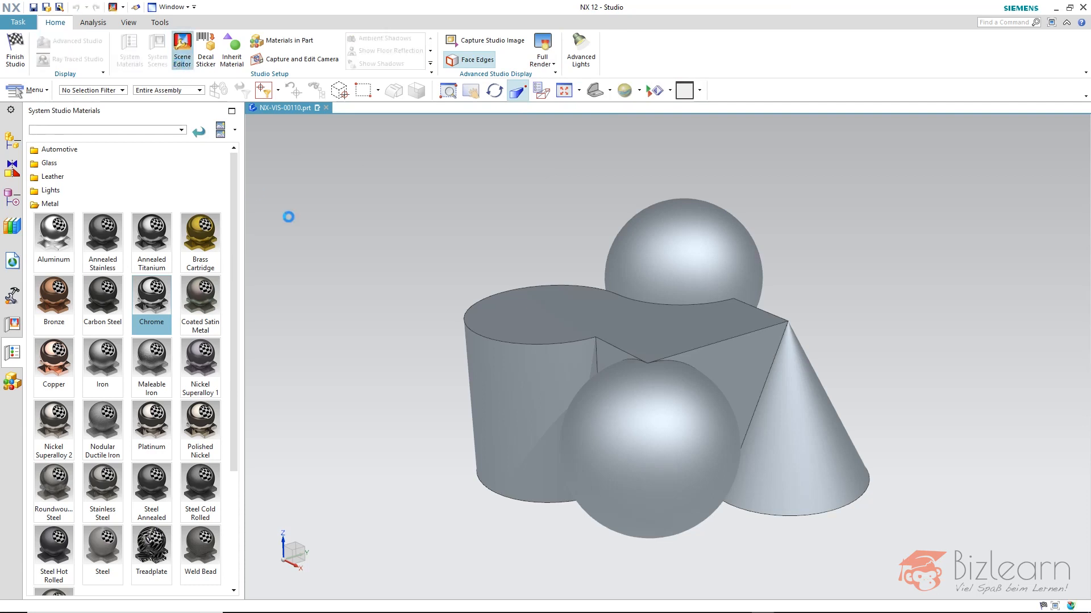
left_click(182, 44)
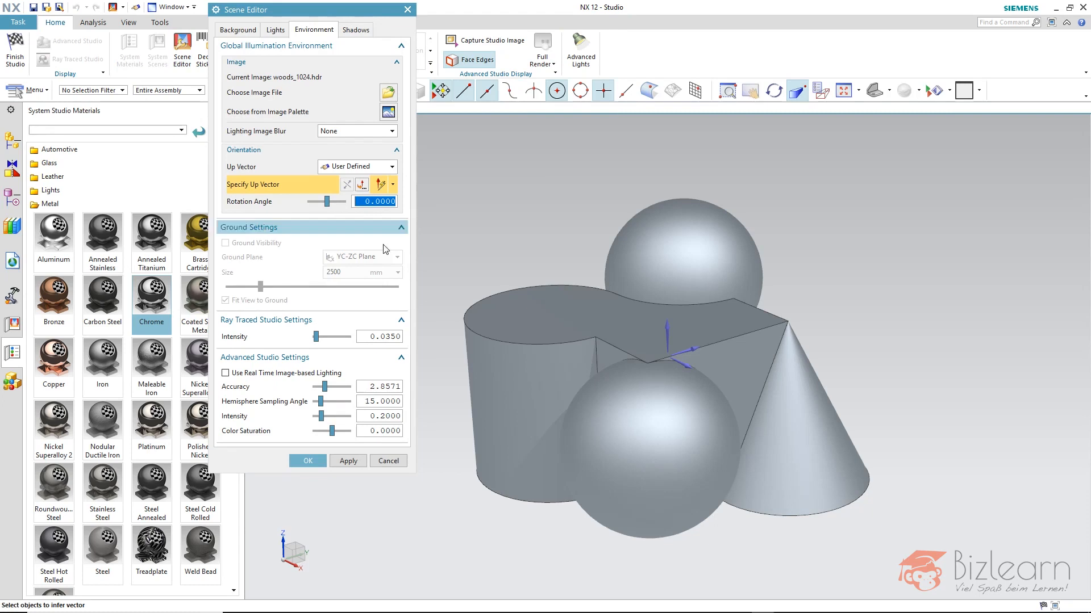
mouse_move(588, 541)
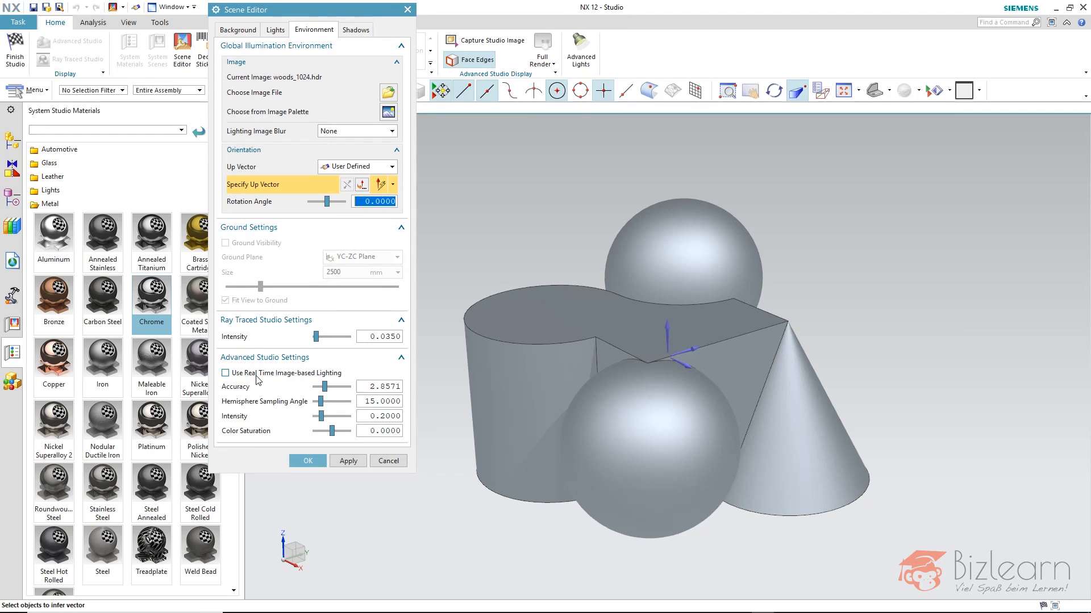
mouse_move(542, 61)
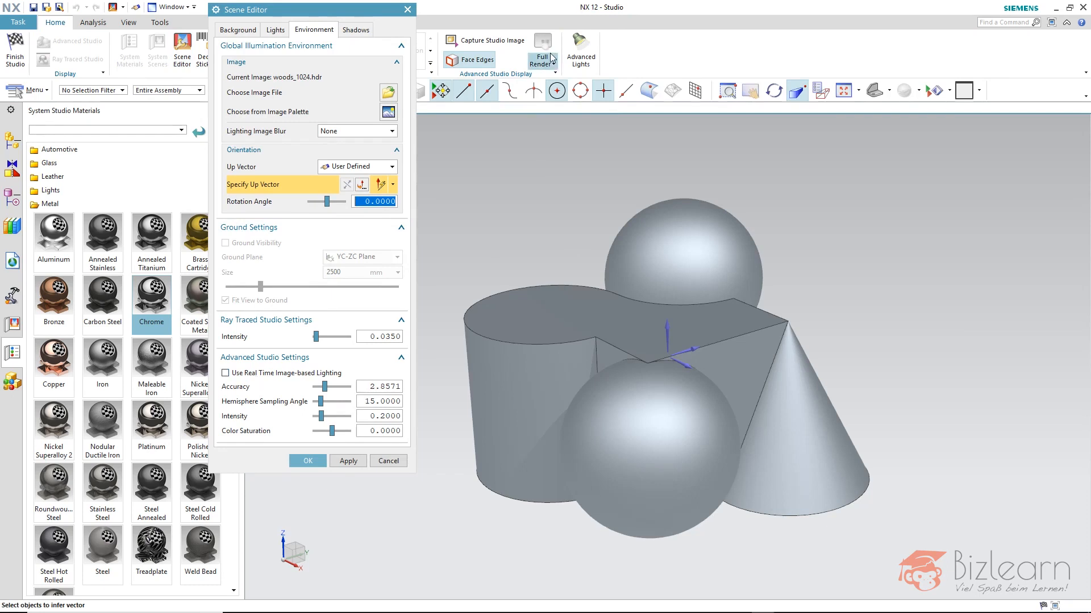
mouse_move(544, 52)
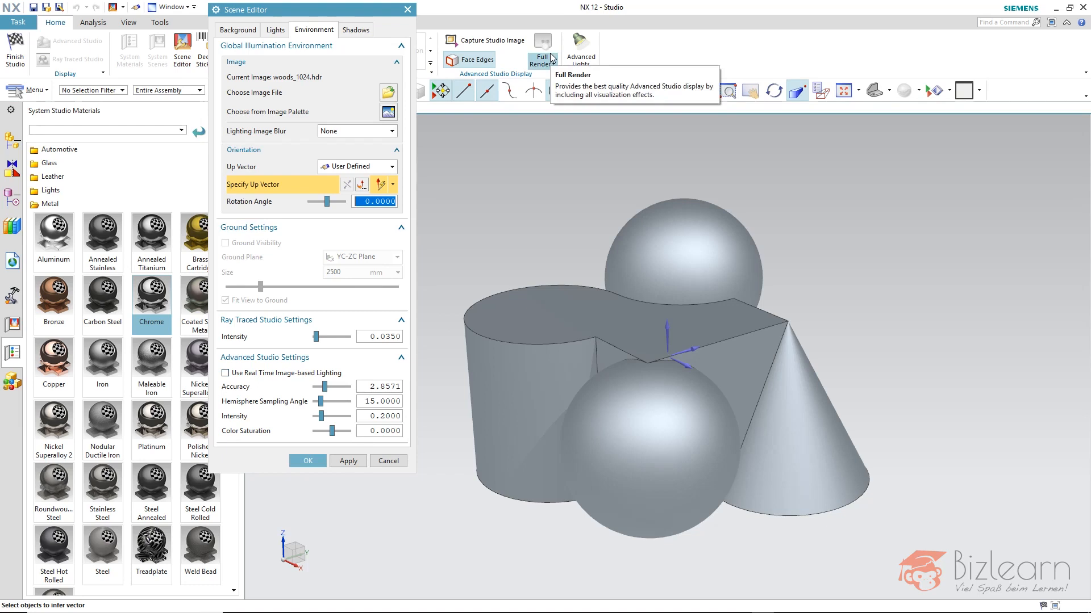
mouse_move(259, 380)
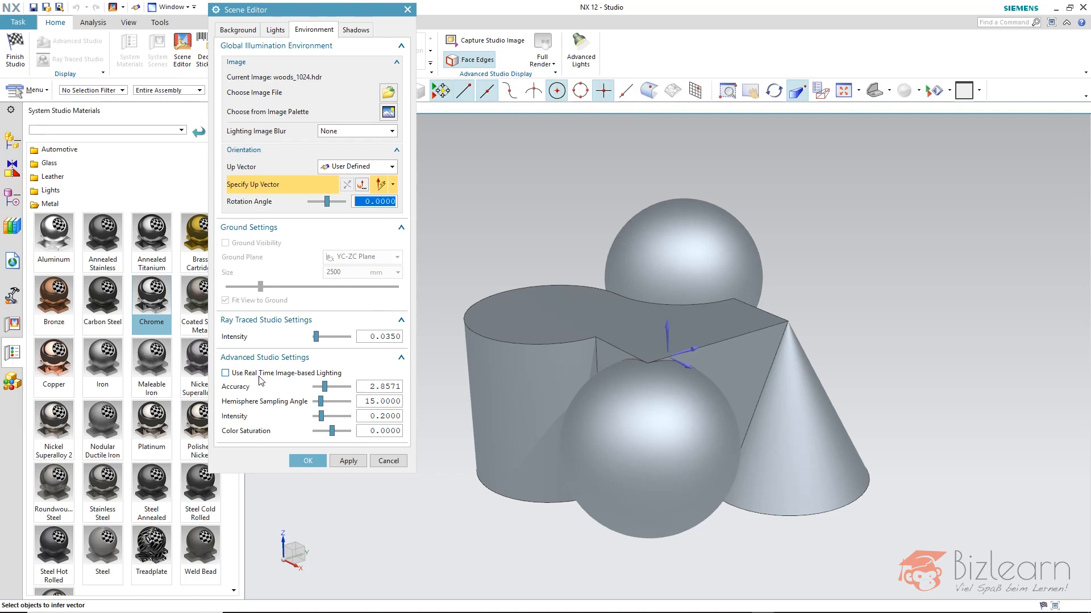
left_click(225, 373)
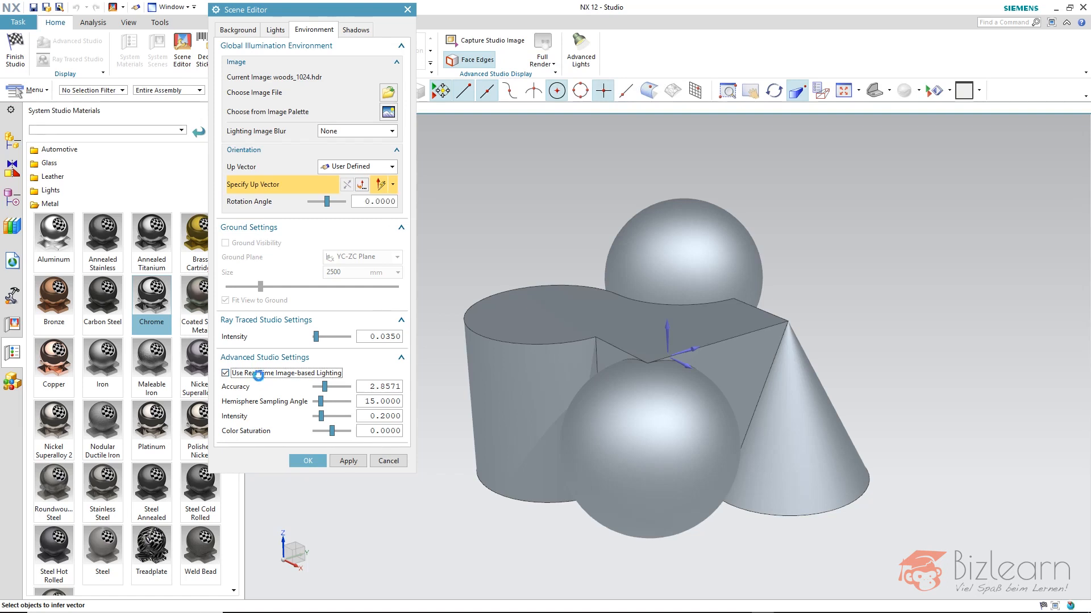
left_click(225, 373)
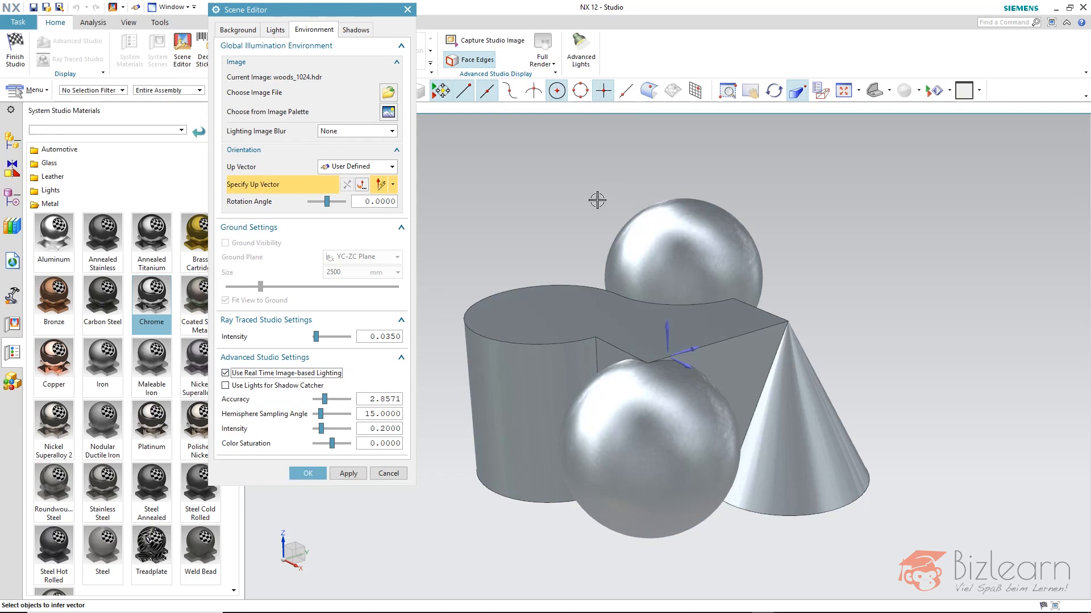
mouse_move(611, 182)
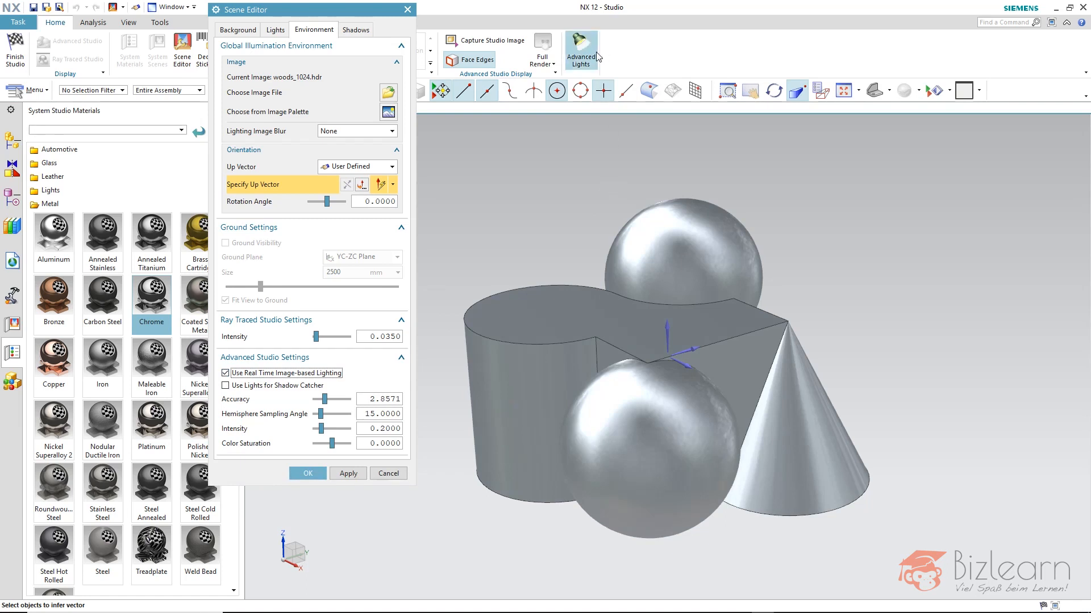
mouse_move(289, 132)
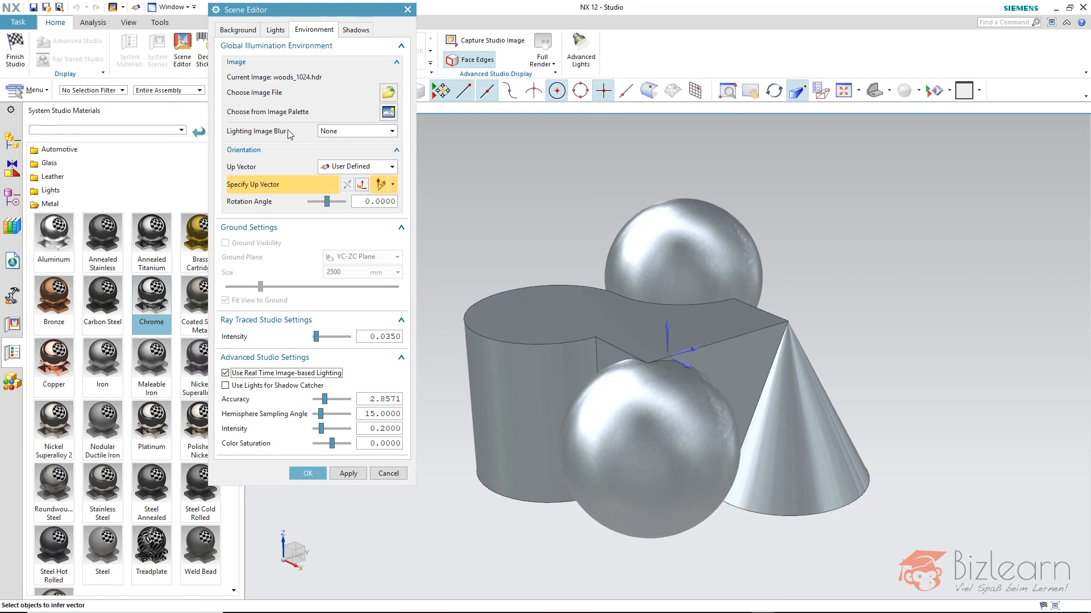
mouse_move(280, 109)
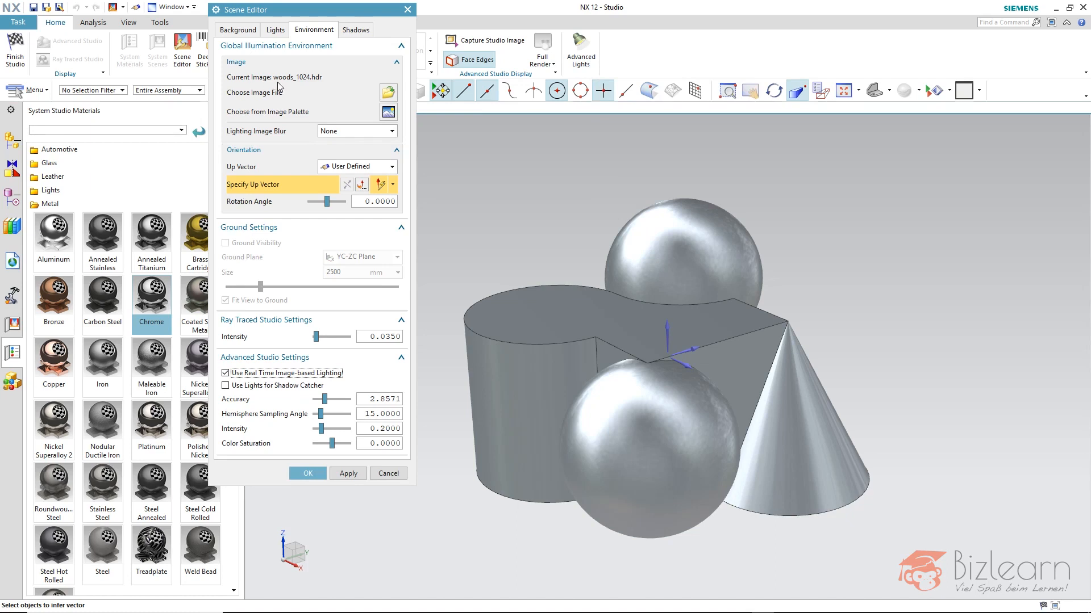
mouse_move(387, 113)
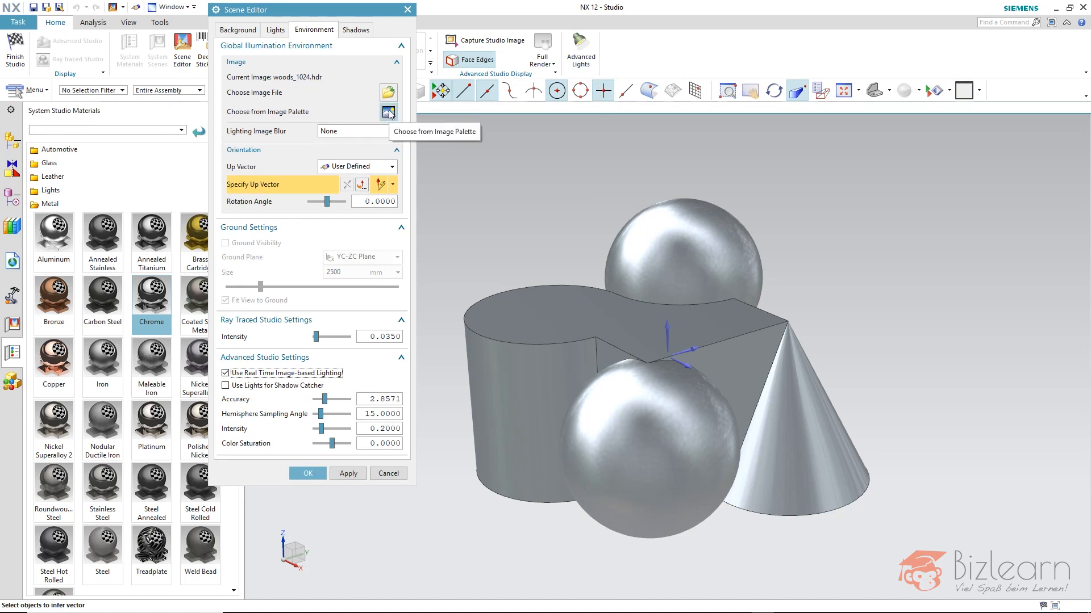
left_click(388, 113)
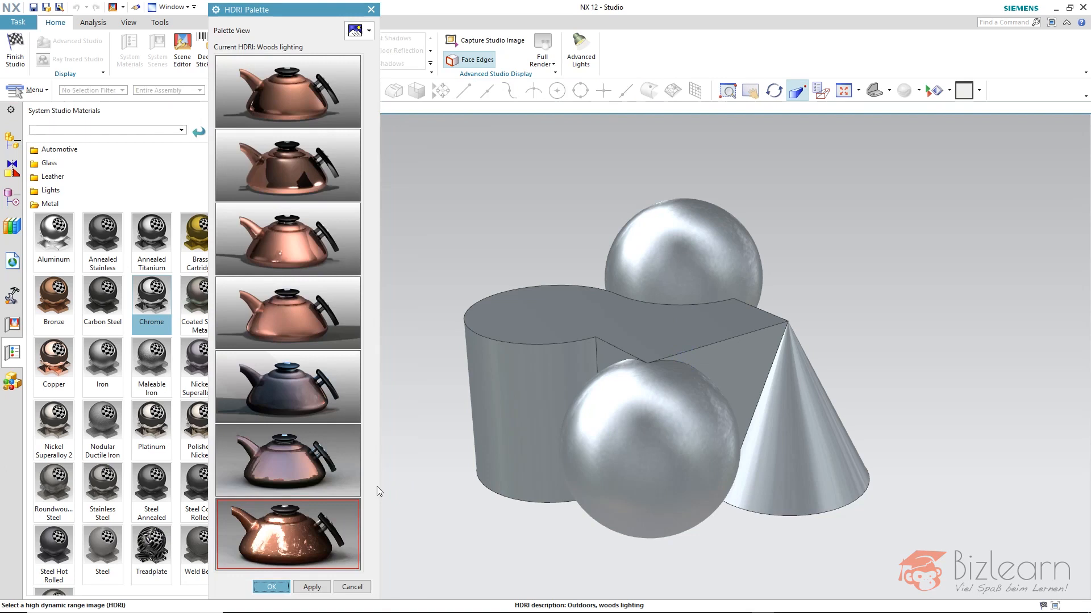
mouse_move(309, 532)
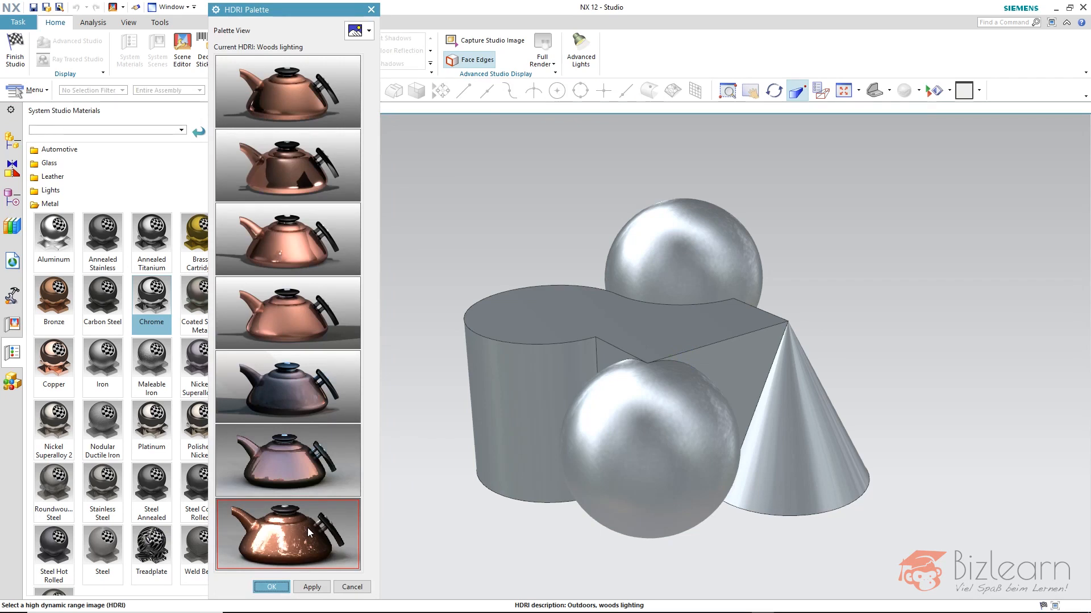
mouse_move(273, 543)
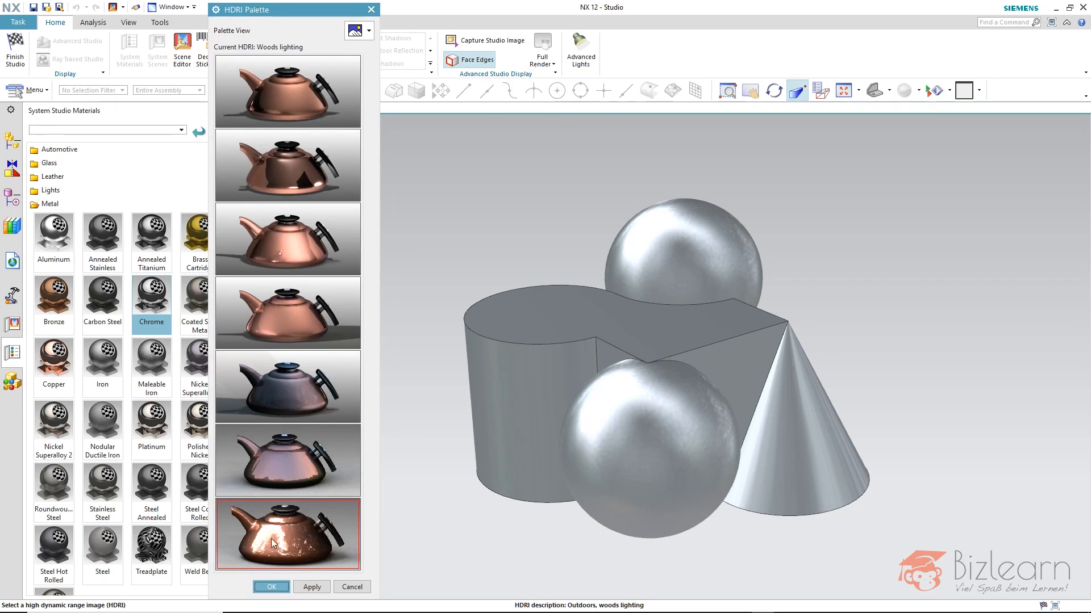
mouse_move(284, 553)
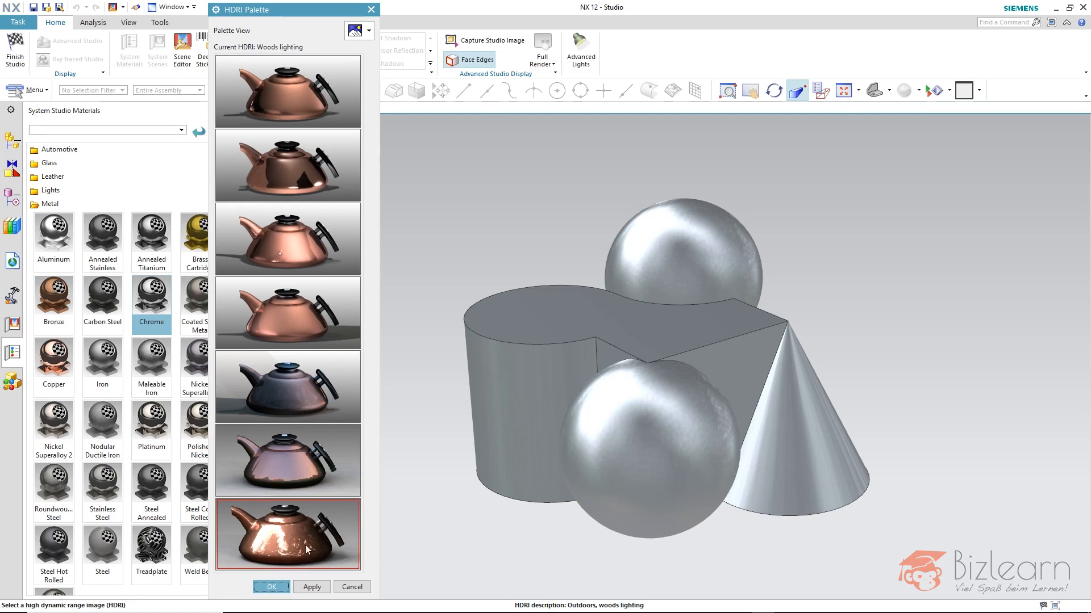
mouse_move(292, 533)
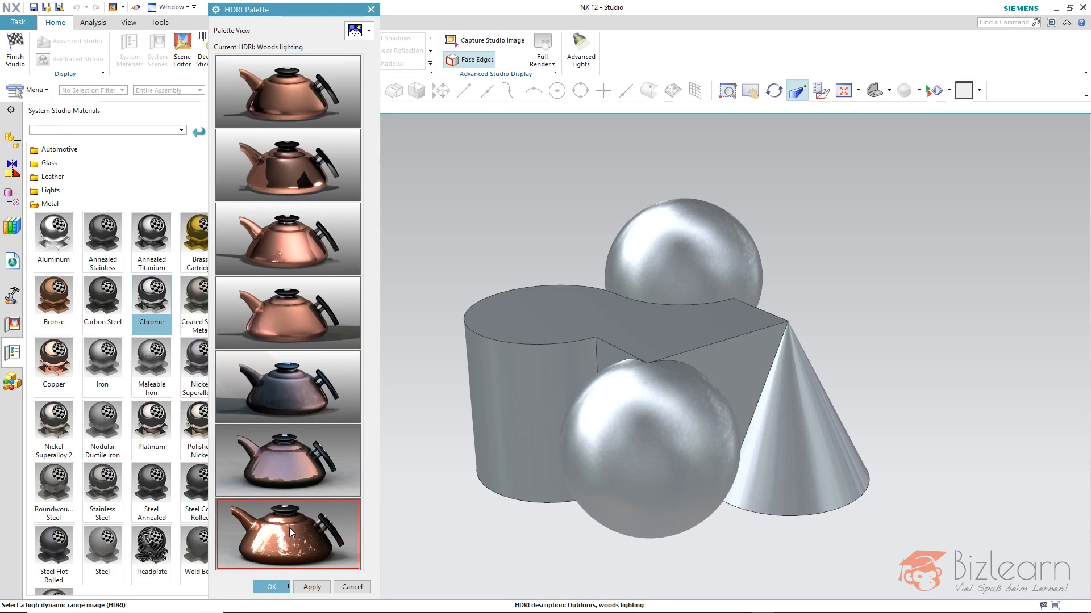
left_click(270, 586)
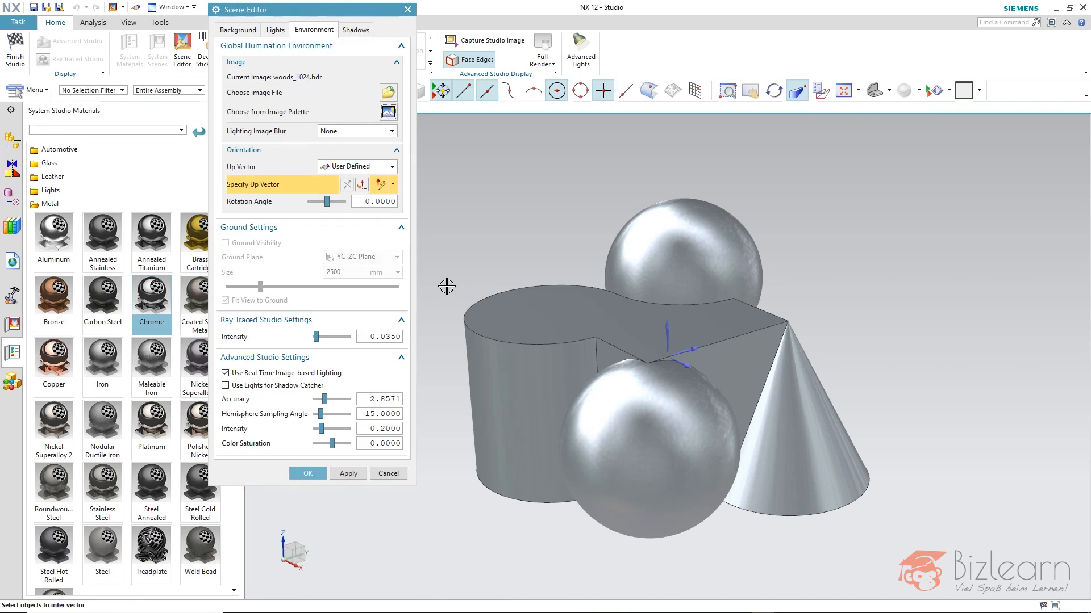
mouse_move(342, 393)
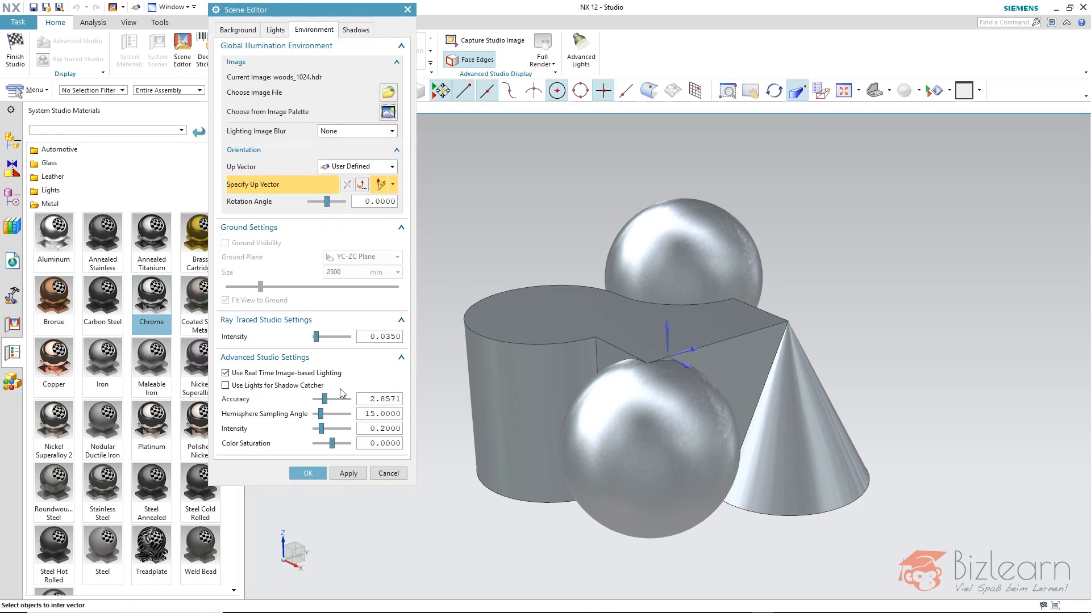
mouse_move(232, 407)
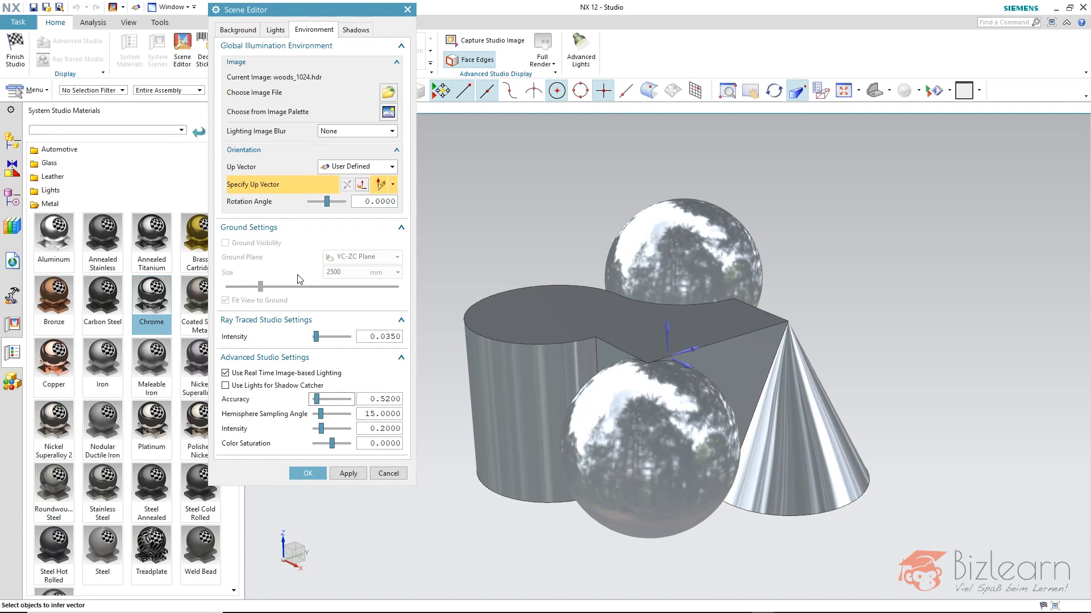
mouse_move(243, 140)
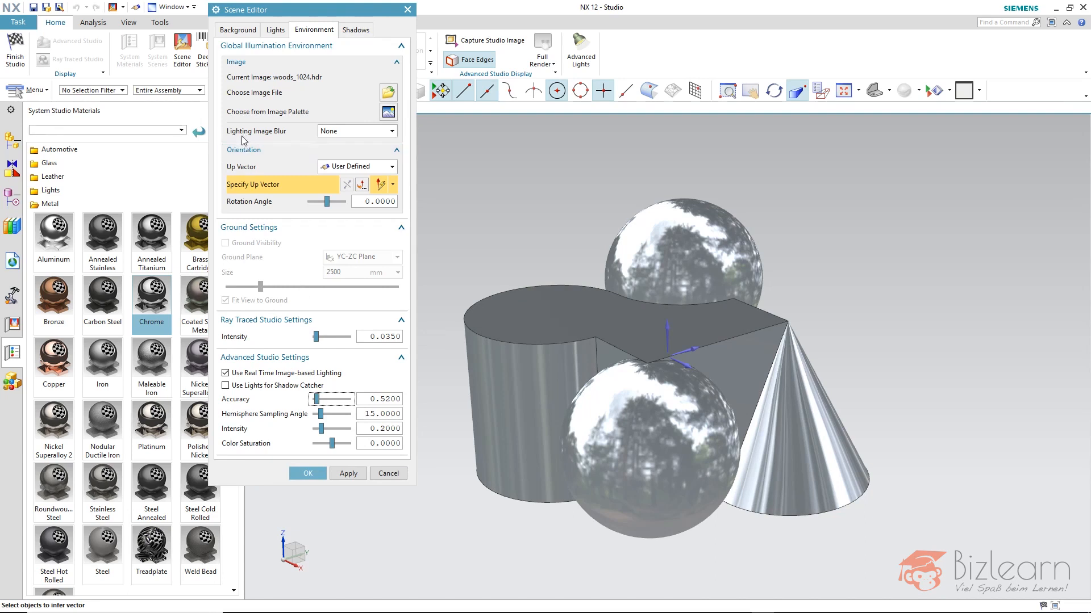
mouse_move(254, 140)
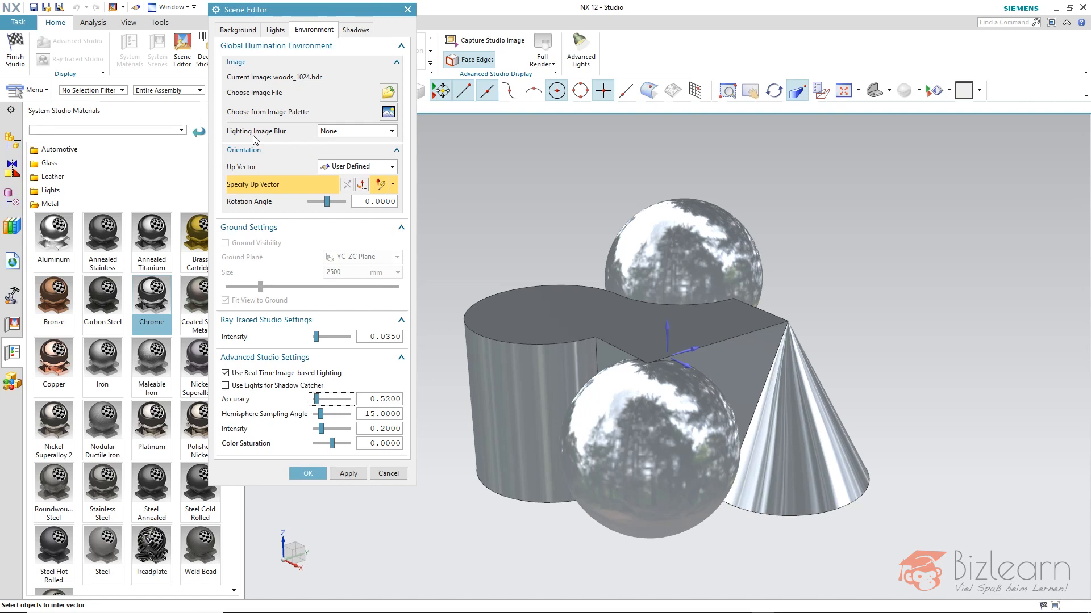
mouse_move(405, 125)
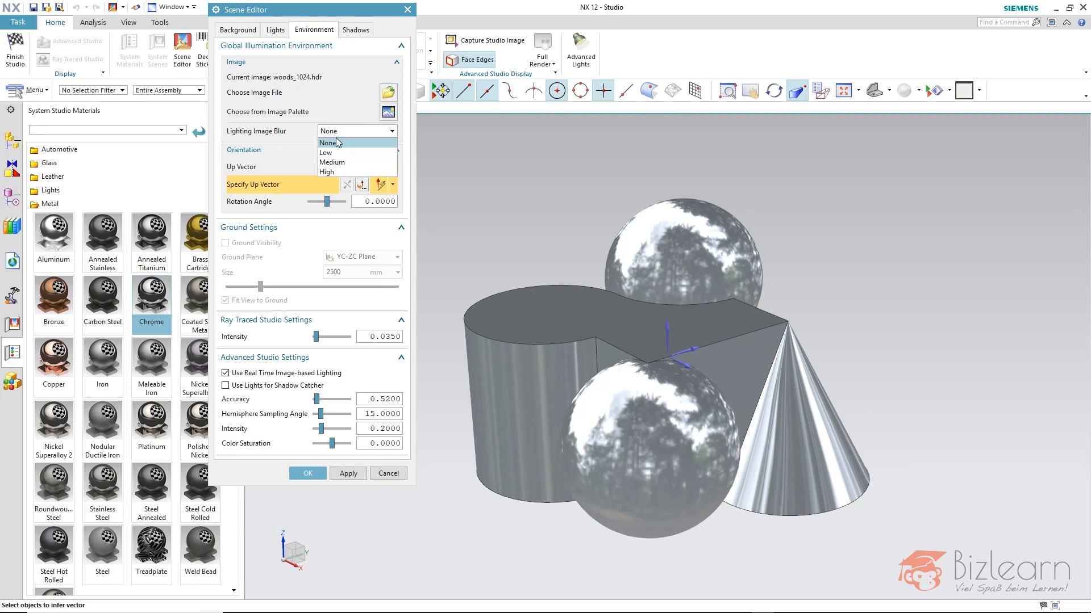
mouse_move(334, 152)
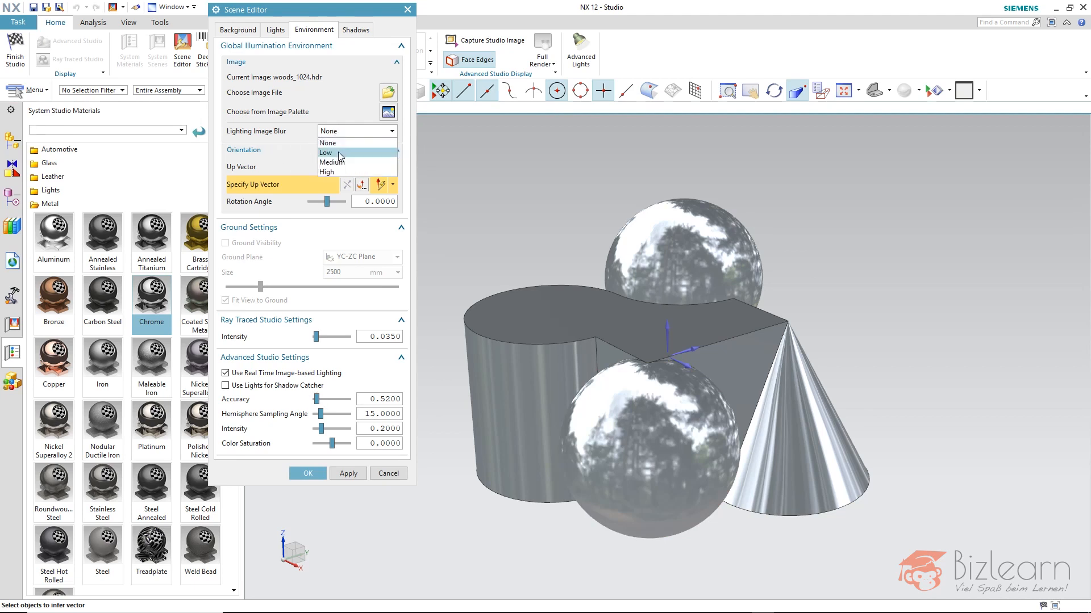
Step: Try Lighting Image Blur at Low and None, then leave it at High for soft reflections
left_click(325, 152)
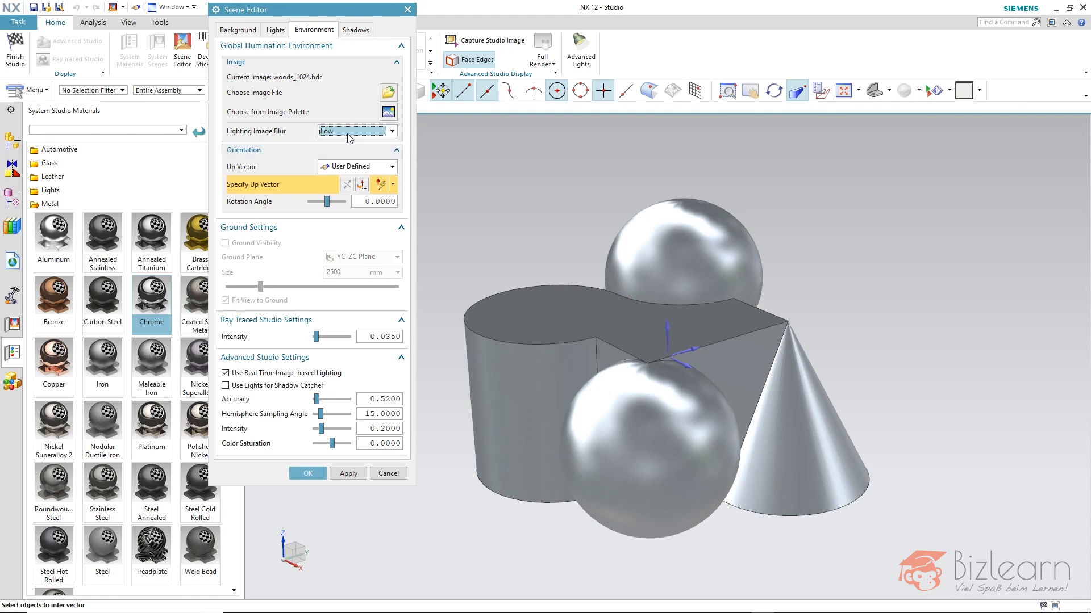
left_click(391, 132)
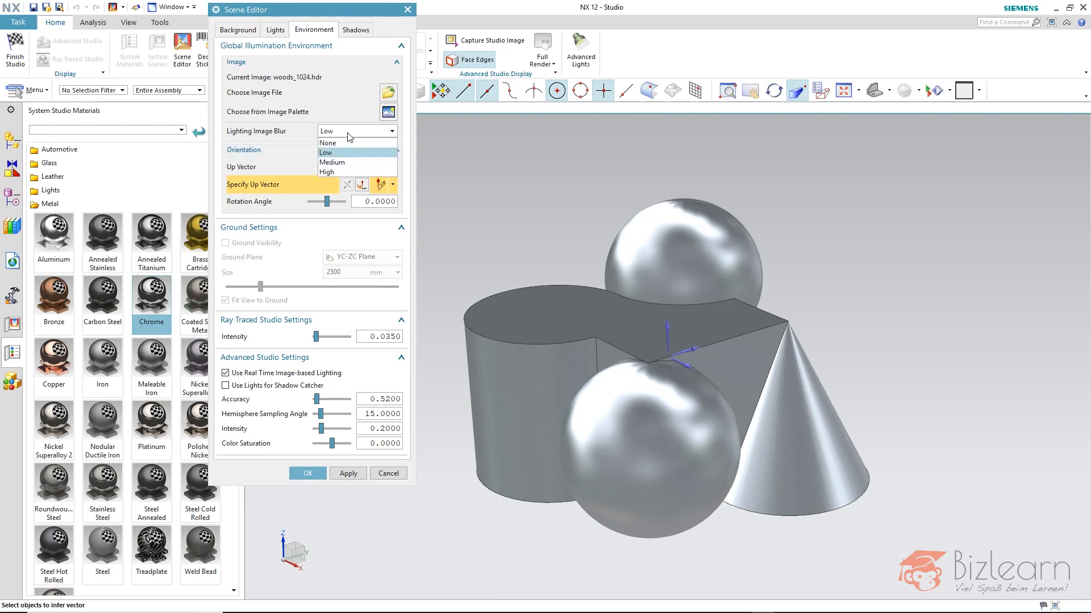
left_click(327, 143)
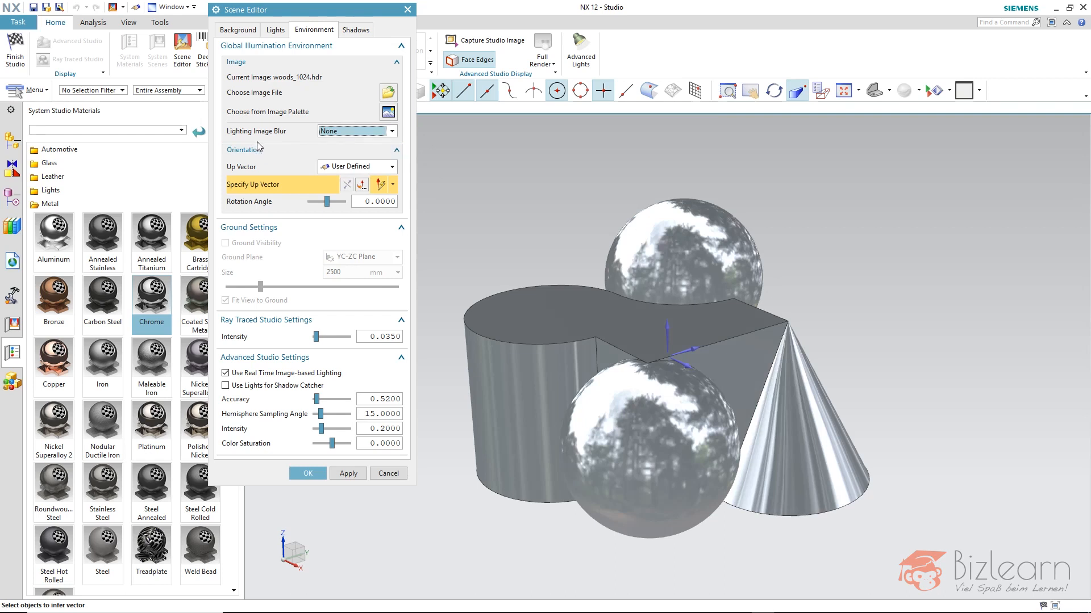
mouse_move(258, 144)
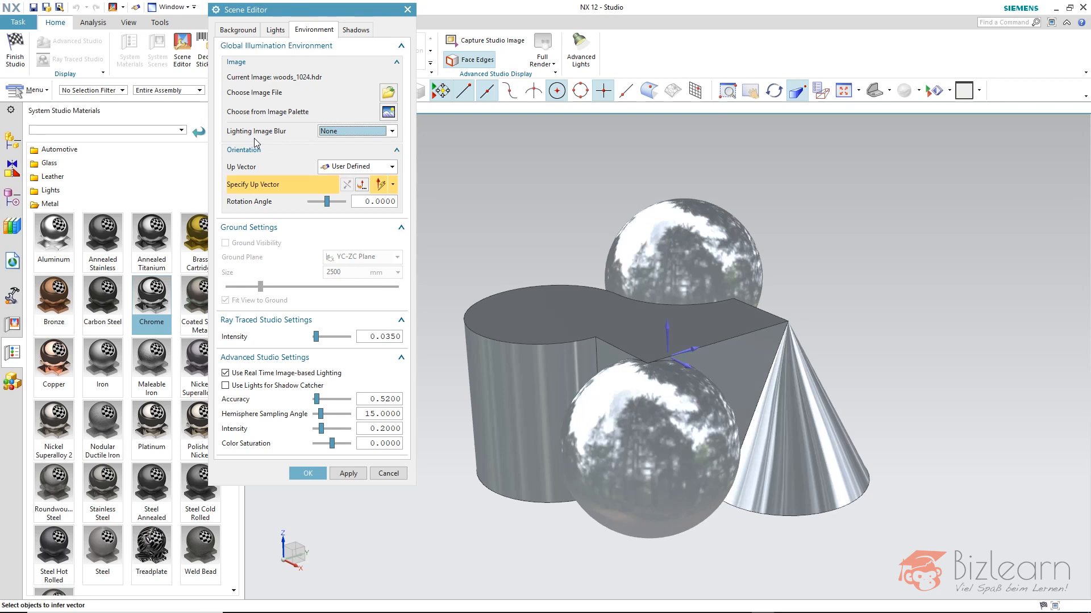
mouse_move(404, 175)
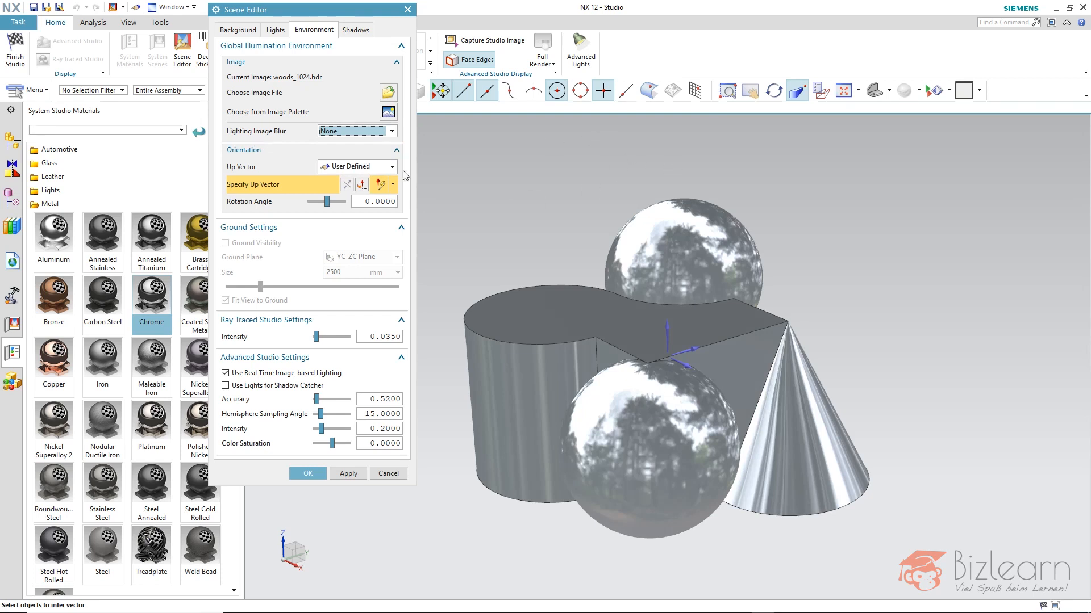
left_click(354, 131)
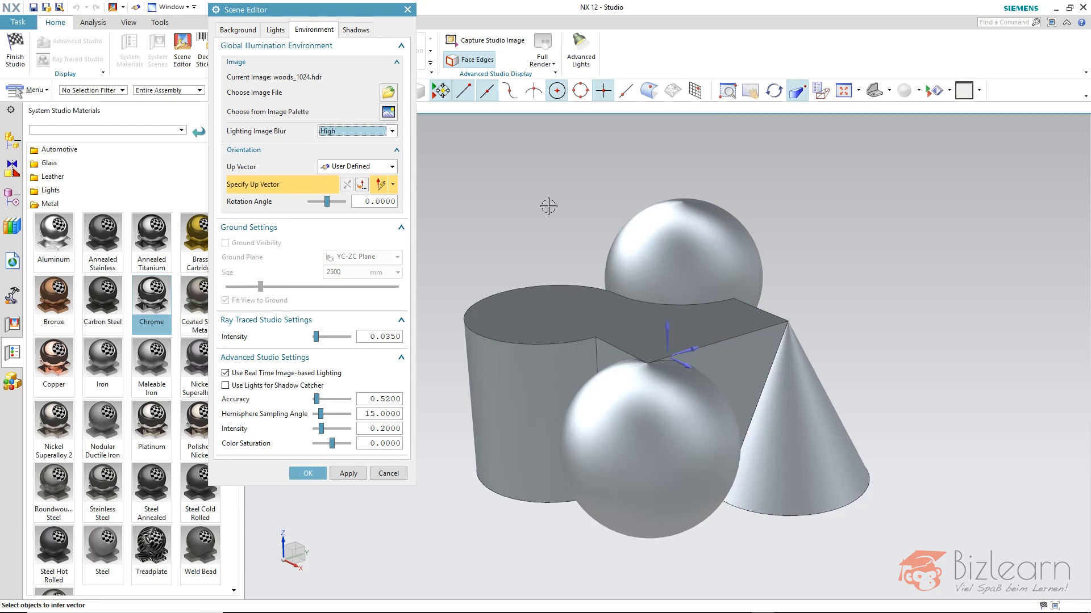
mouse_move(373, 390)
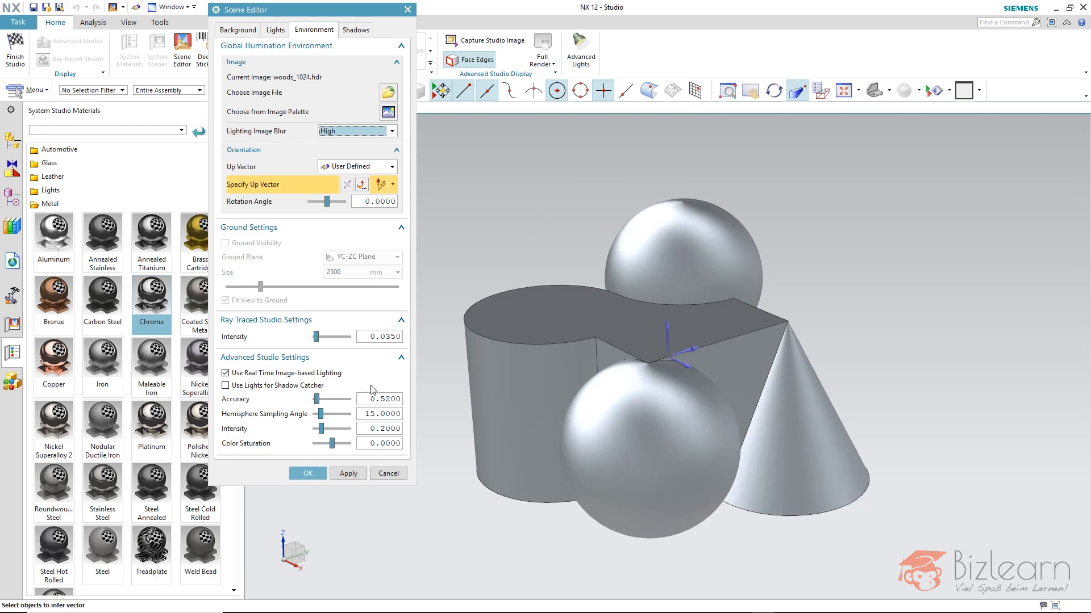
mouse_move(347, 474)
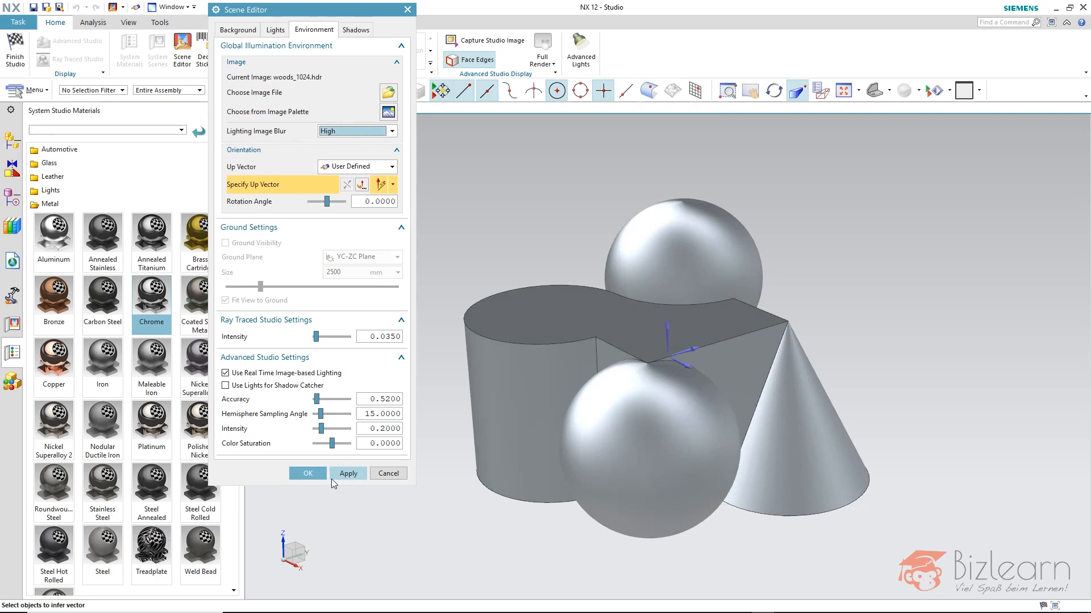
Step: Accept the Scene Editor settings and start a new Ray Traced Studio render
left_click(306, 473)
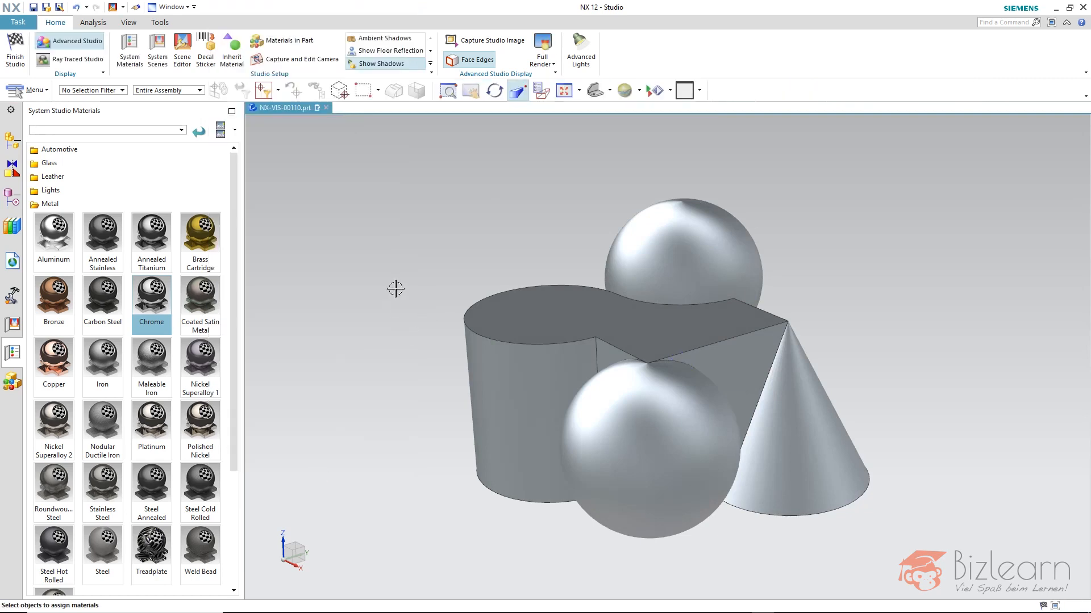
mouse_move(200, 299)
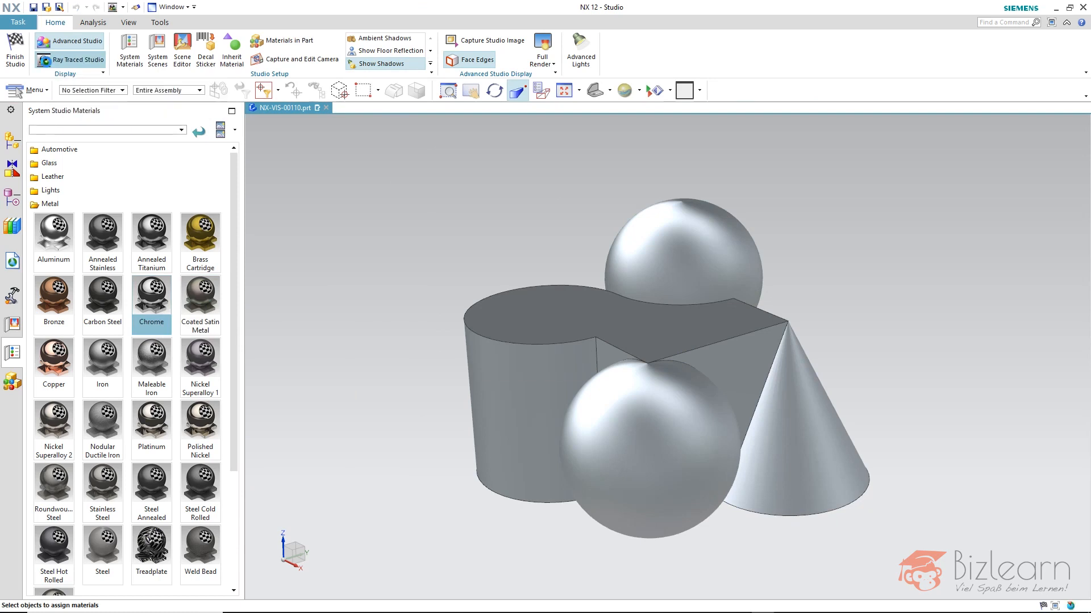
left_click(59, 60)
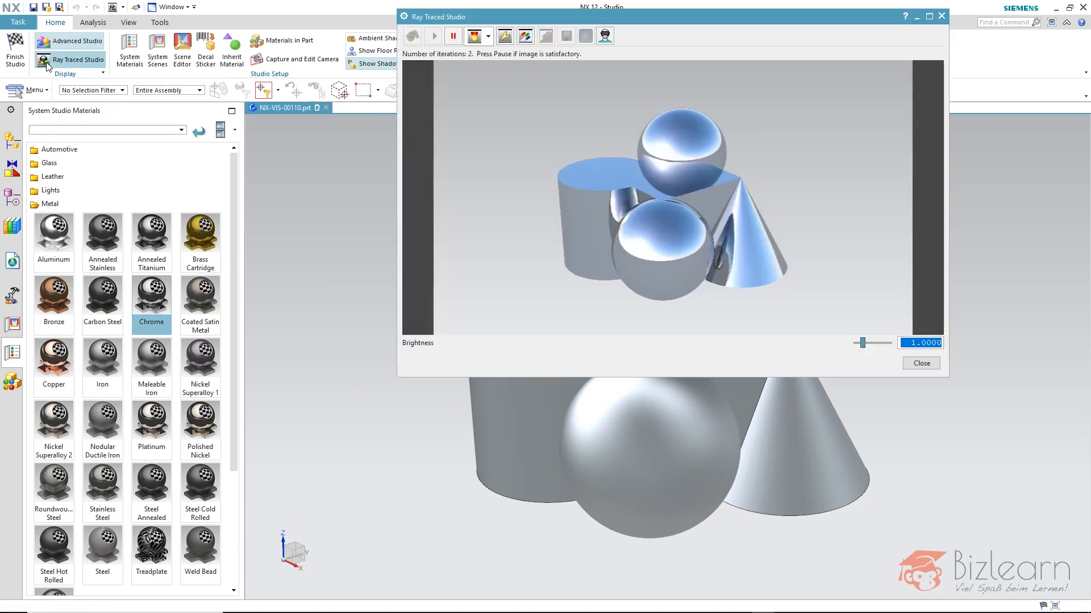